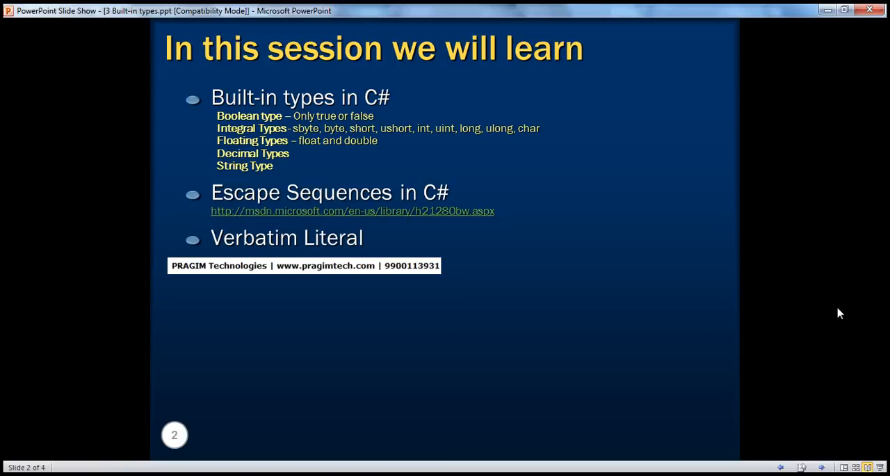
mouse_move(751, 277)
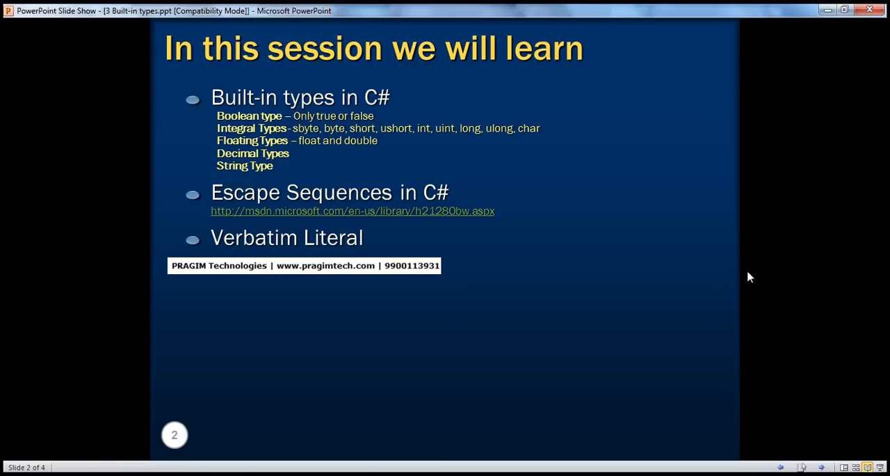
mouse_move(281, 206)
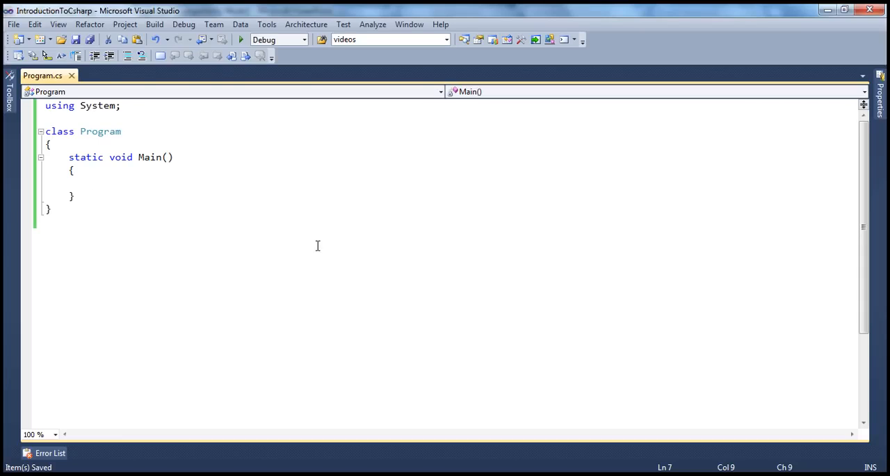
Place the insertion point inside the empty Main body of Program.cs.
left_click(91, 182)
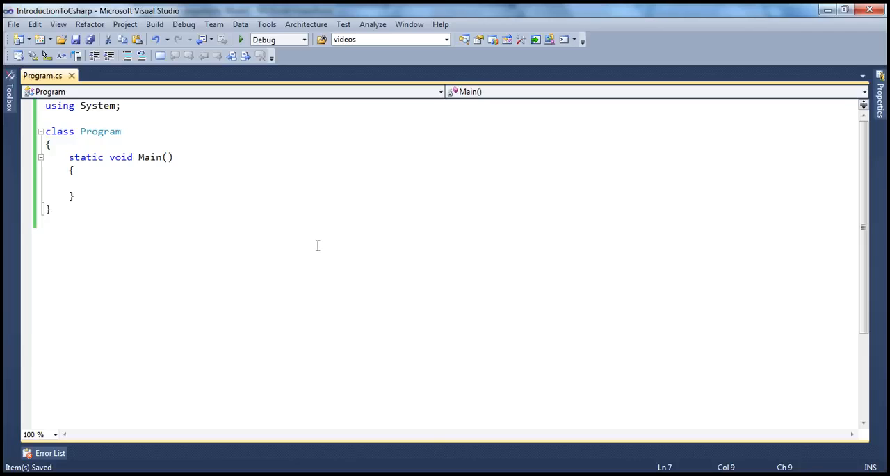
left_click(92, 182)
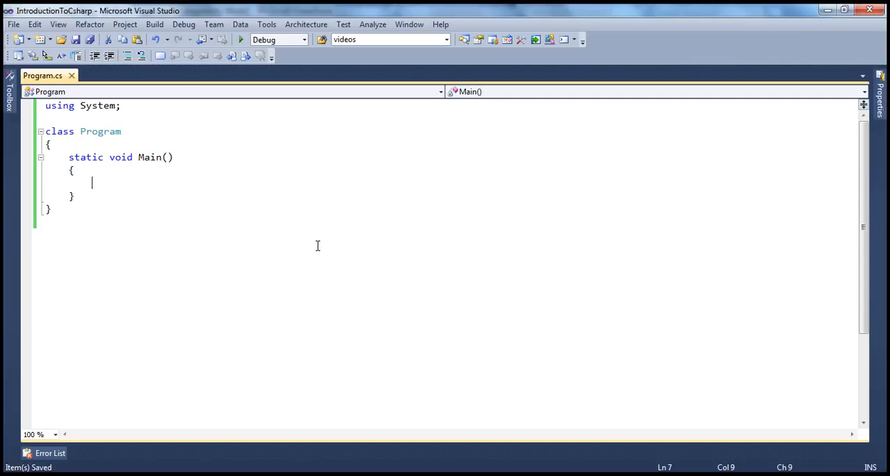
Declare 'bool b = true;' in Main and begin a new line assigning b.
type("boo")
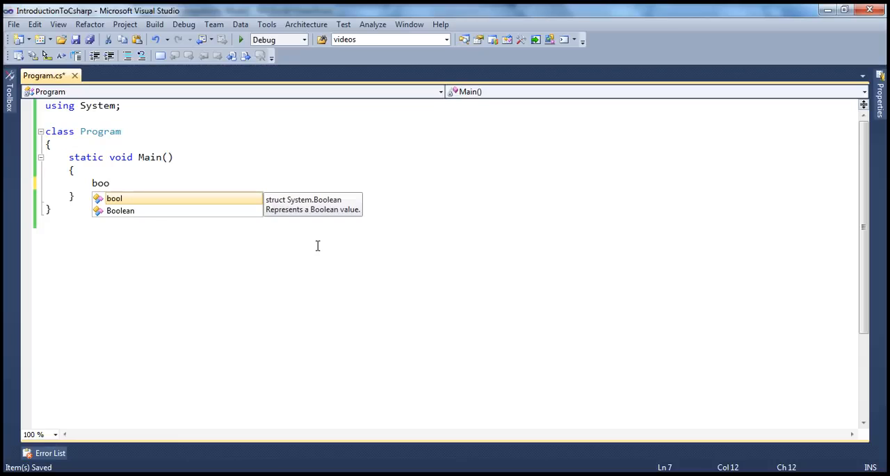
type("l")
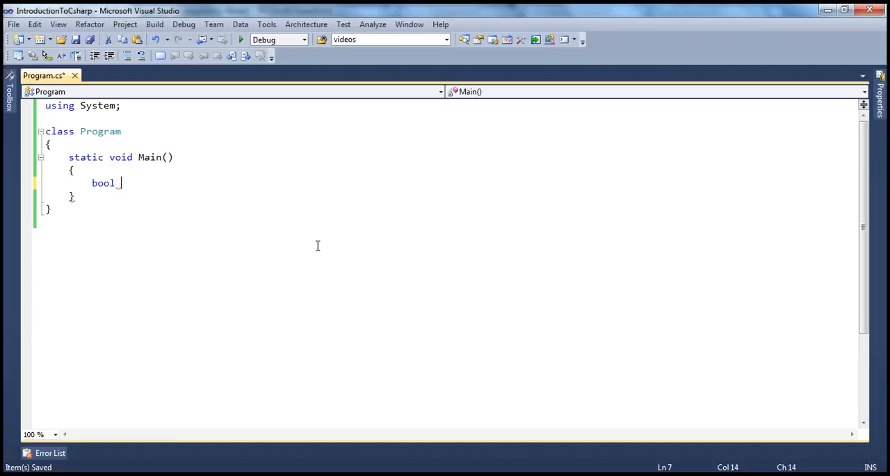
type("b =")
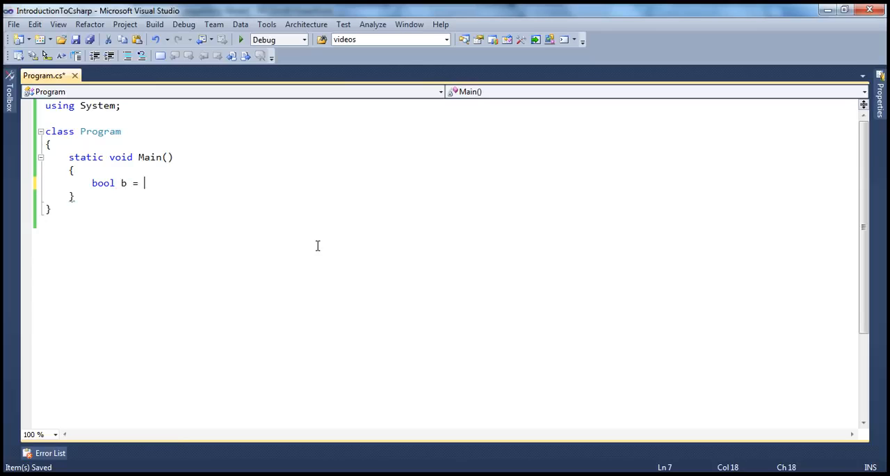
type("true;")
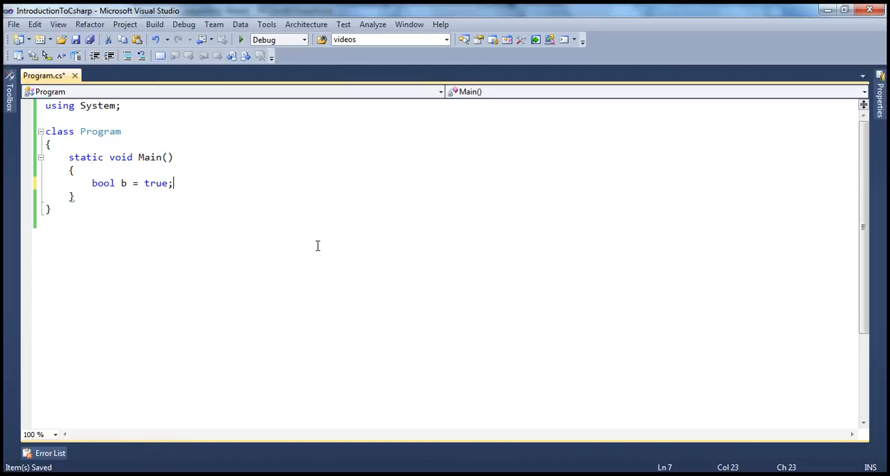
key("Enter")
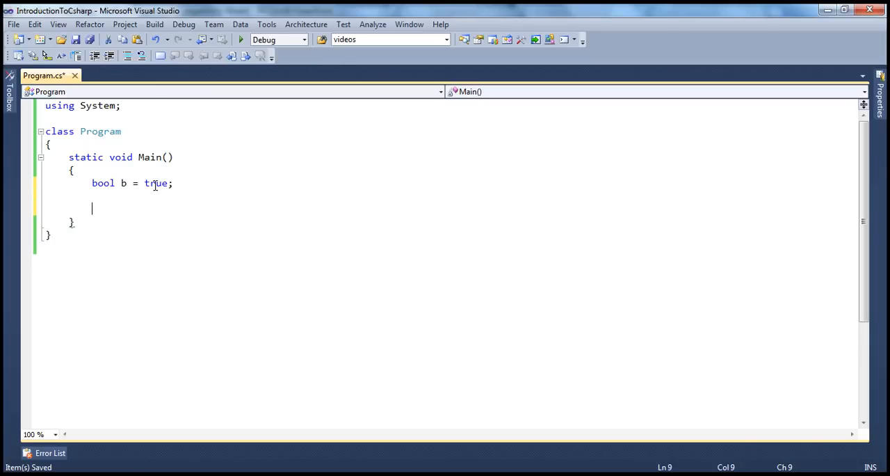
mouse_move(122, 184)
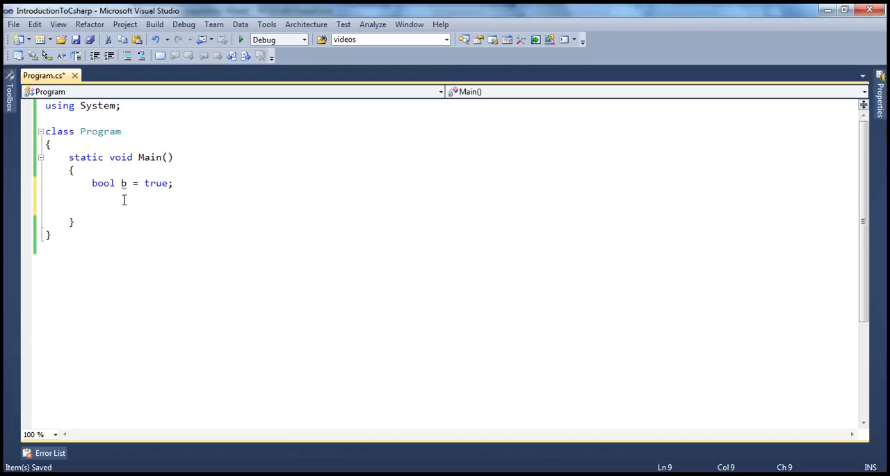
type("b =")
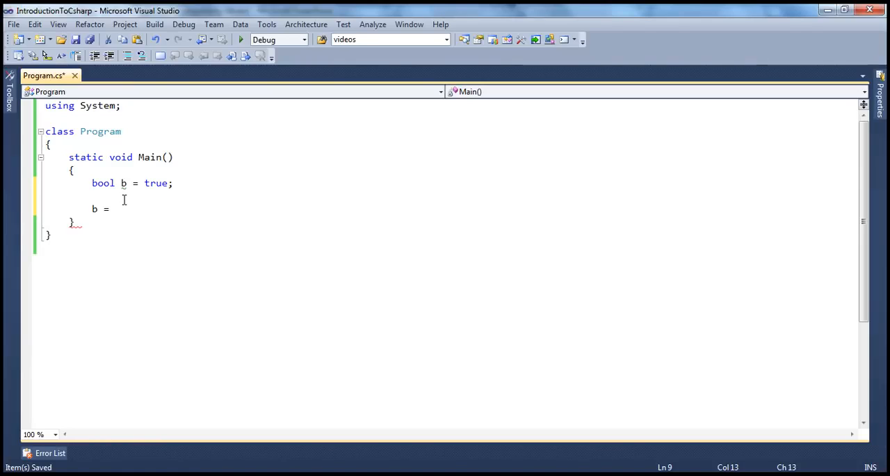
Assign 123 to the bool b, which Visual Studio flags as an error.
left_click(114, 209)
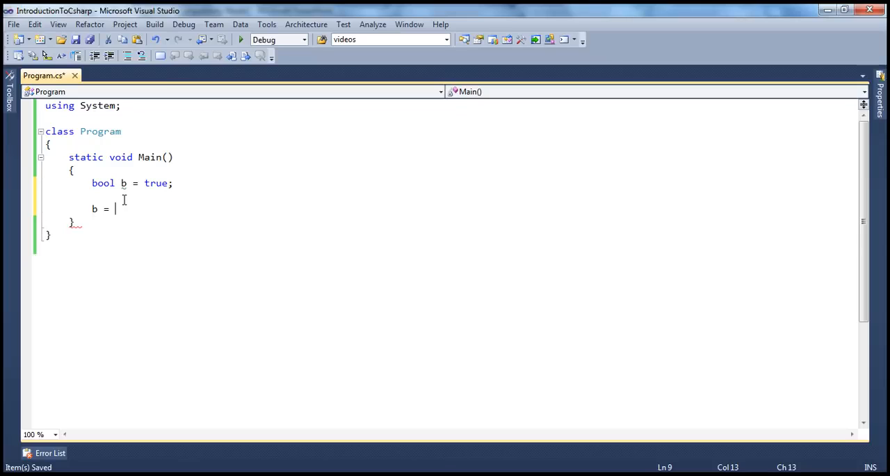
type("123;")
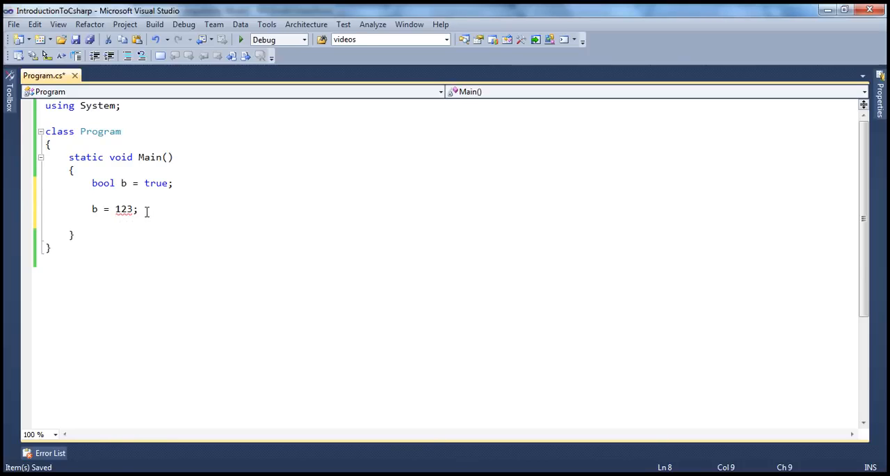
mouse_move(123, 209)
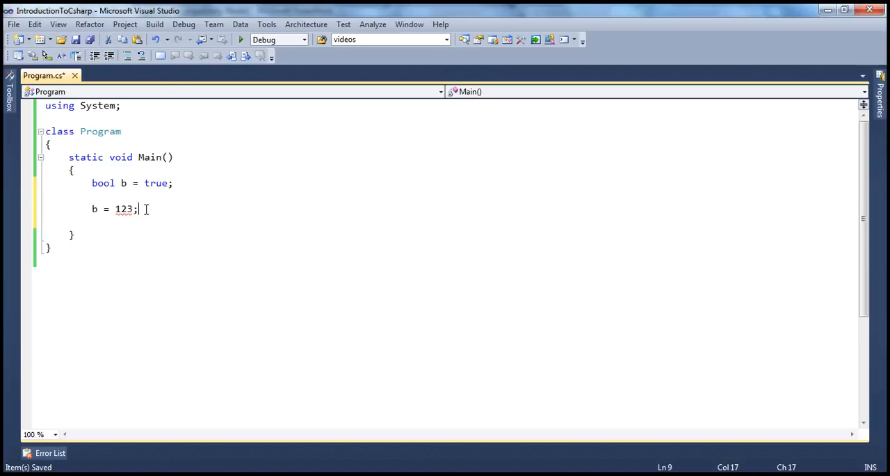
left_click_drag(92, 183, 138, 208)
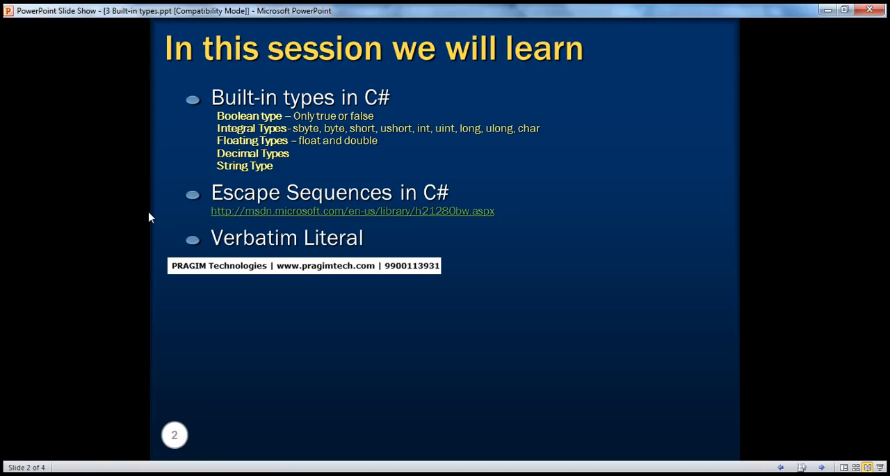
mouse_move(219, 161)
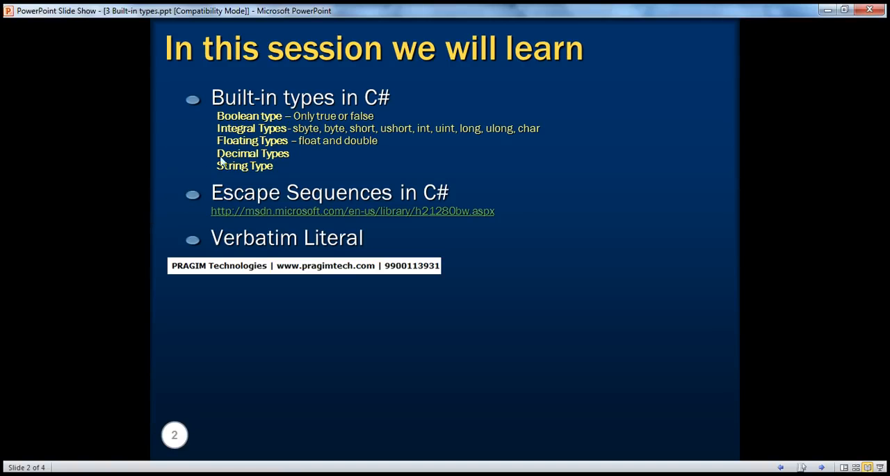
mouse_move(249, 149)
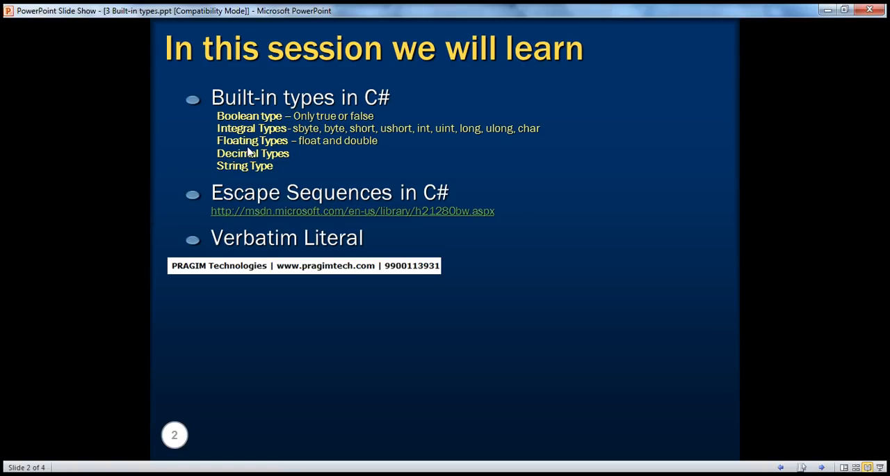
mouse_move(297, 387)
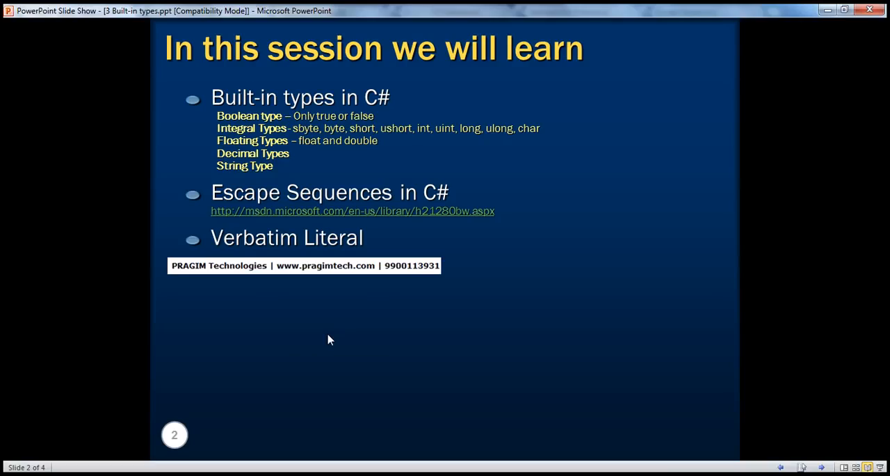
mouse_move(362, 146)
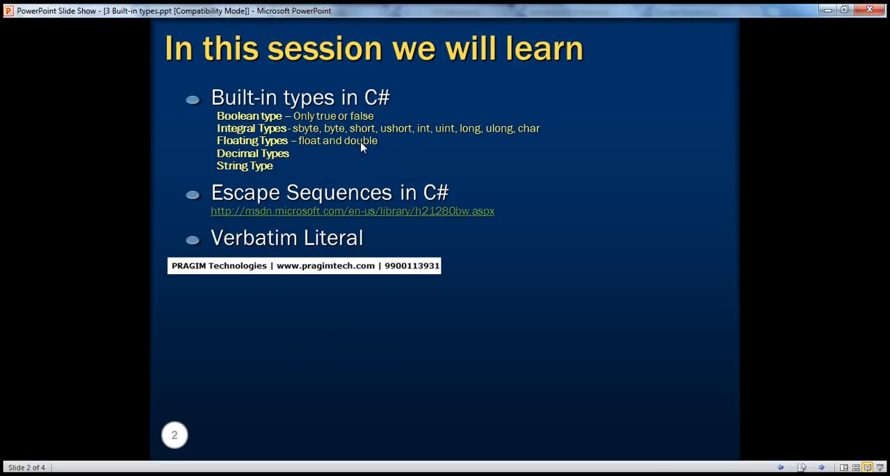
mouse_move(451, 147)
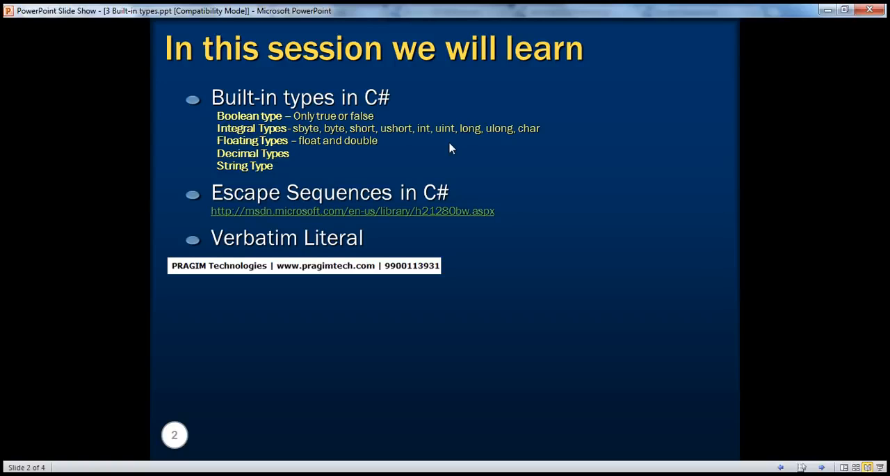
mouse_move(410, 170)
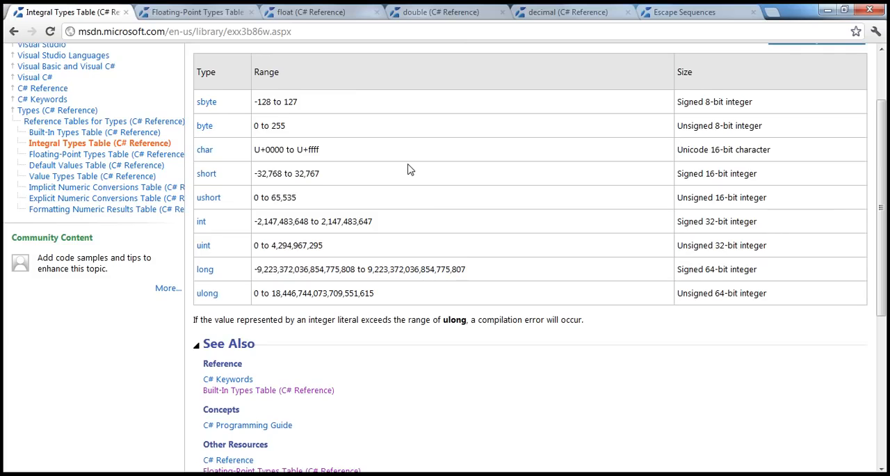
mouse_move(224, 132)
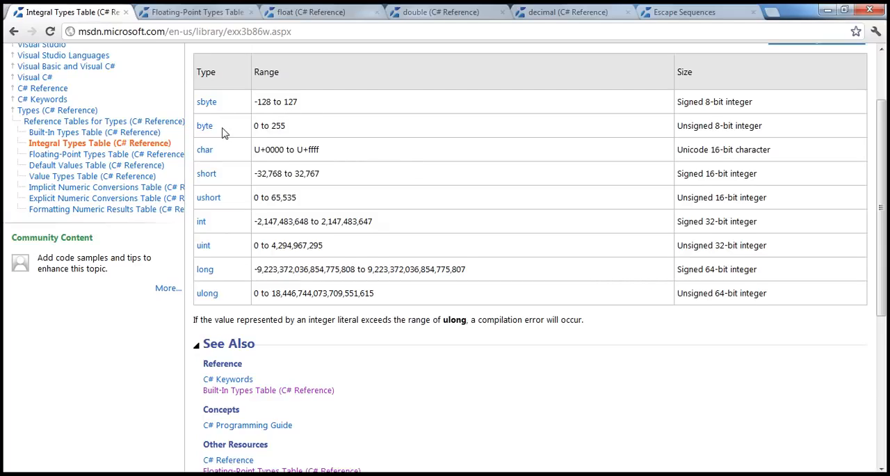
mouse_move(721, 137)
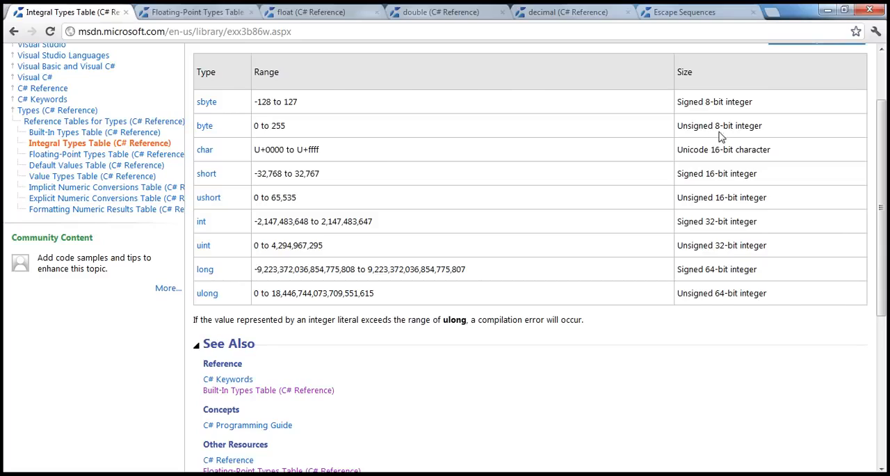
mouse_move(714, 128)
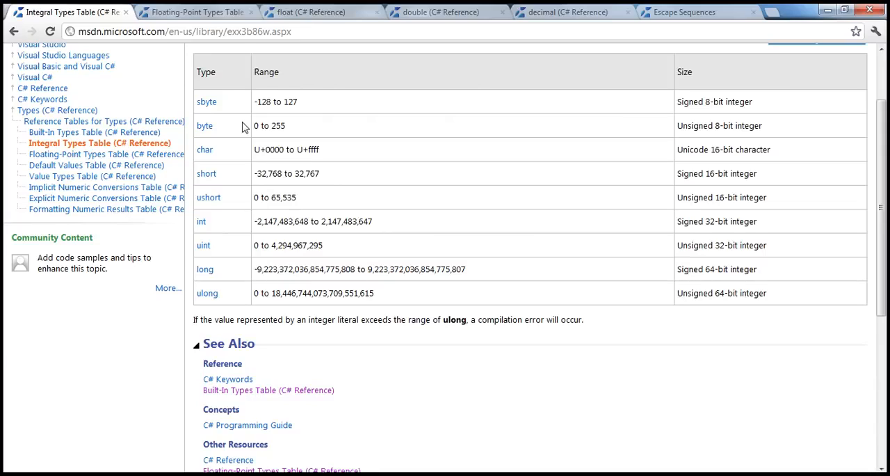
mouse_move(262, 136)
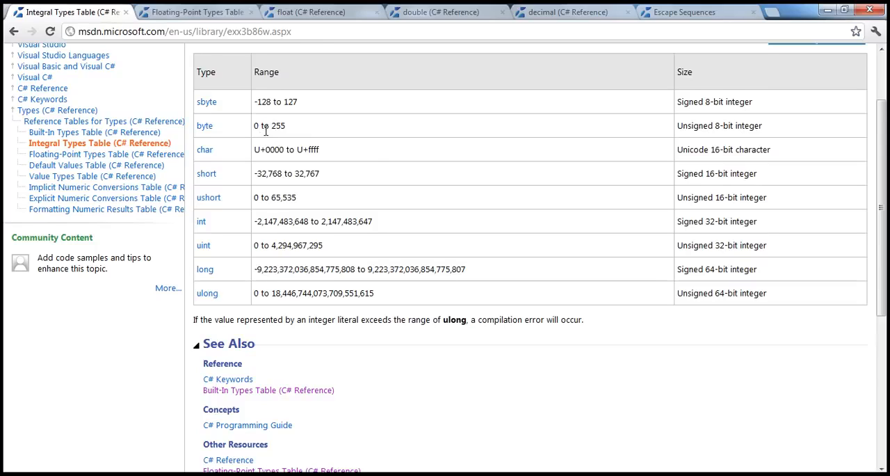
mouse_move(269, 136)
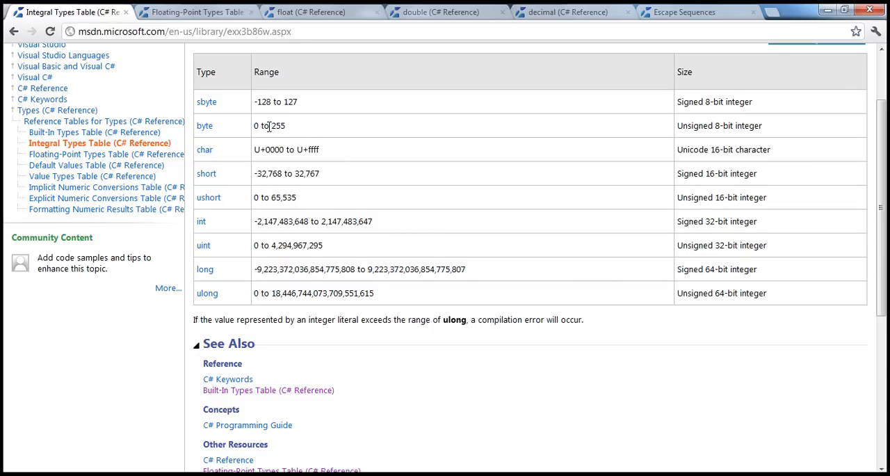
mouse_move(322, 114)
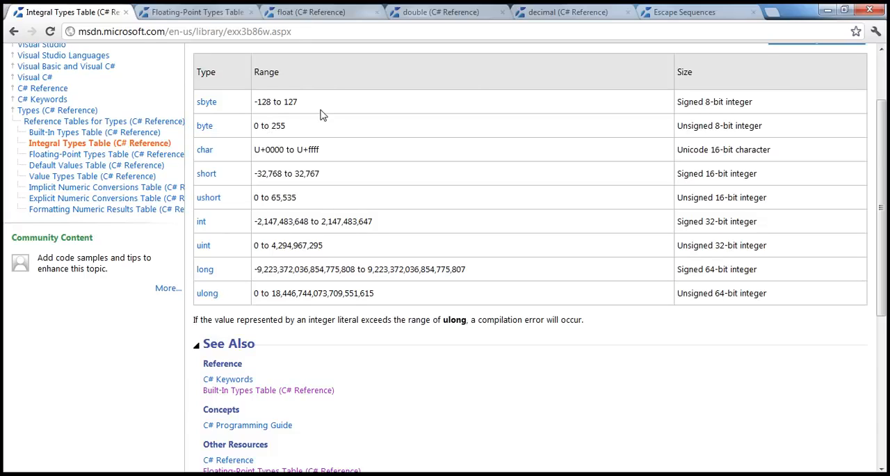
mouse_move(696, 129)
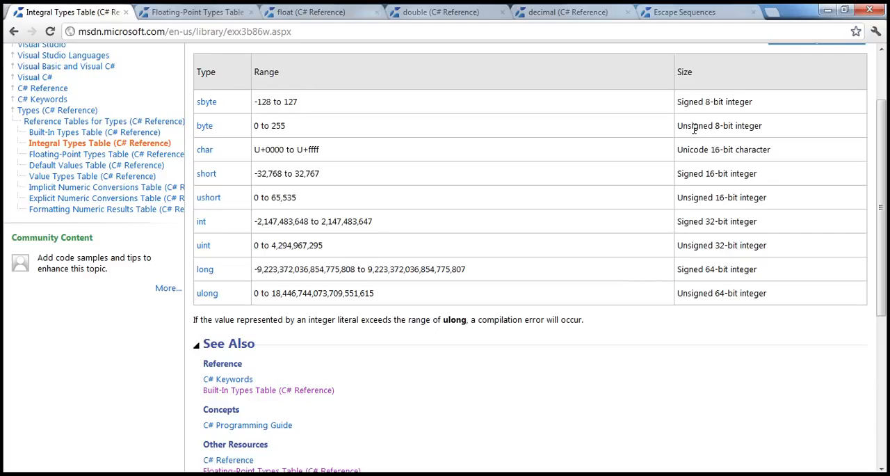
mouse_move(716, 136)
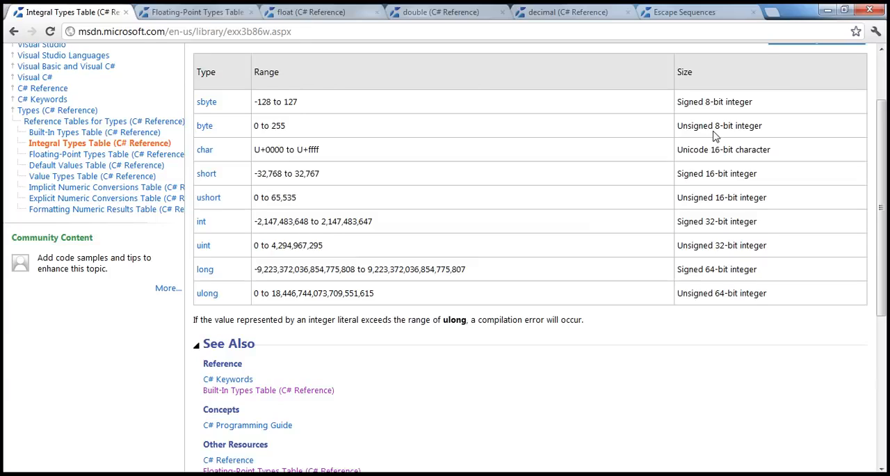
mouse_move(428, 132)
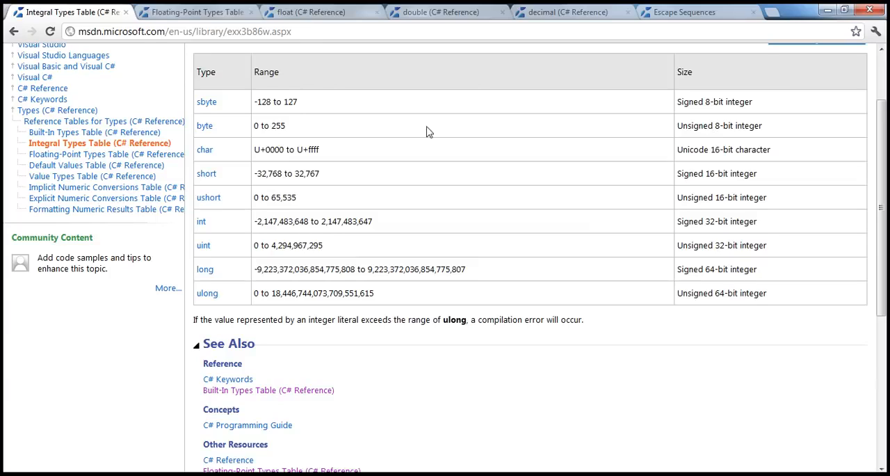
mouse_move(278, 139)
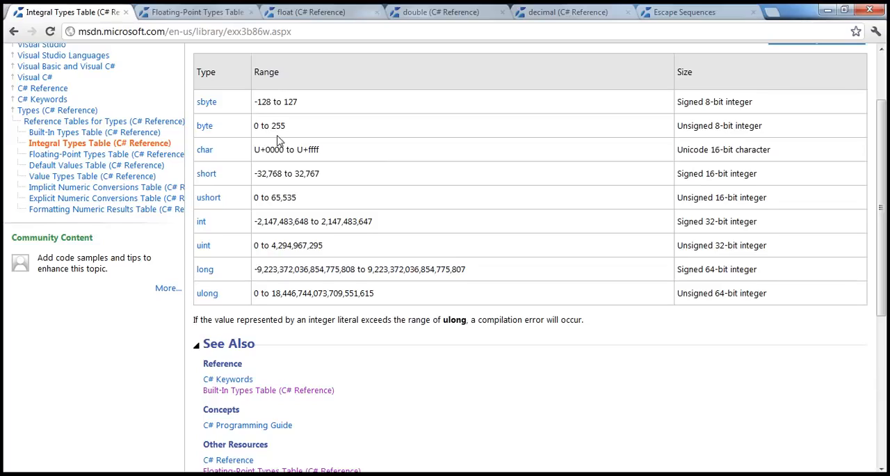
mouse_move(430, 127)
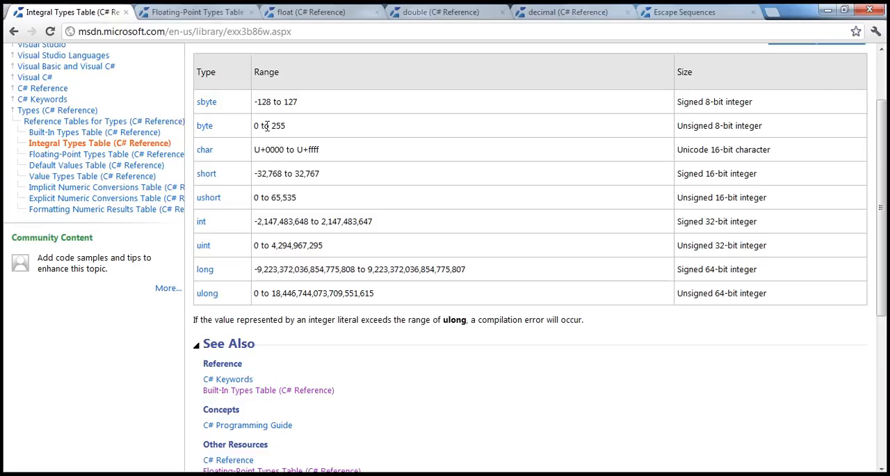
double_click(204, 125)
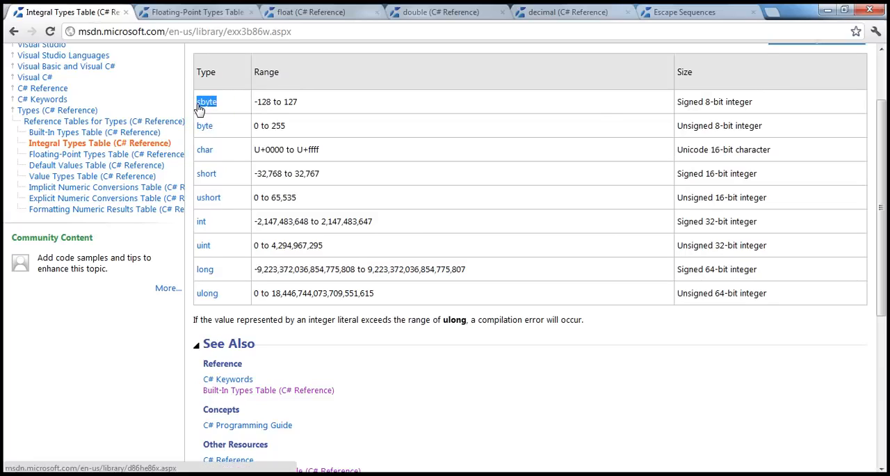
mouse_move(225, 115)
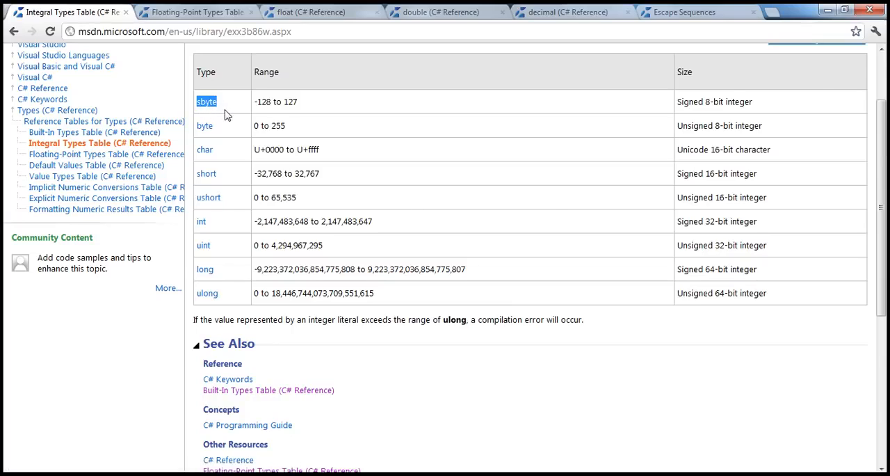
mouse_move(258, 108)
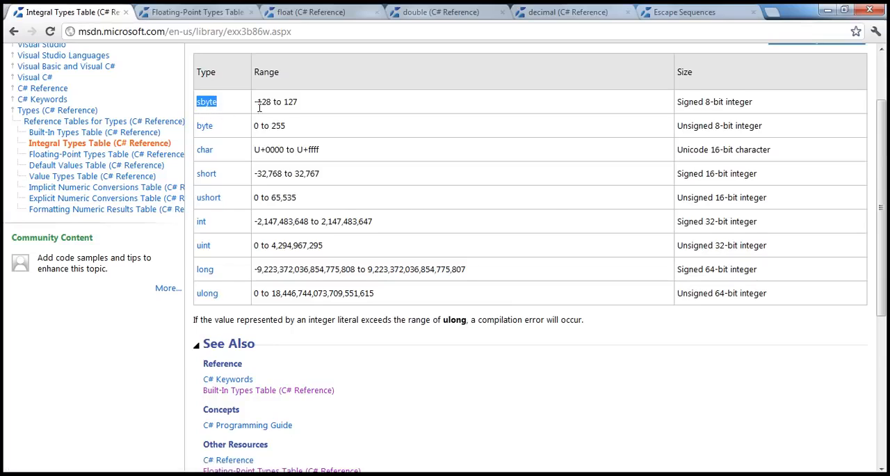
mouse_move(269, 112)
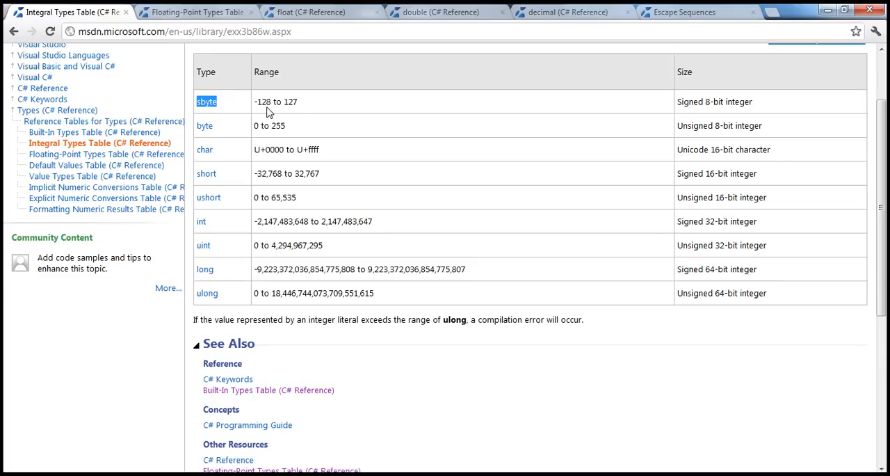
mouse_move(278, 113)
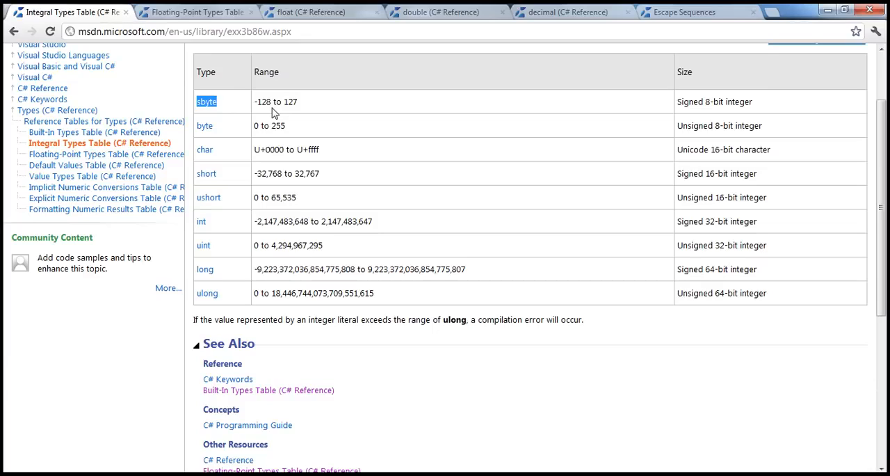
mouse_move(306, 108)
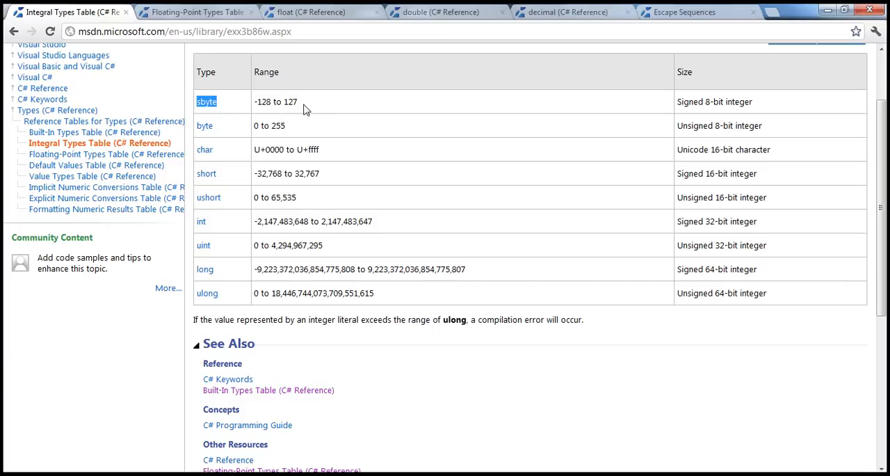
mouse_move(225, 111)
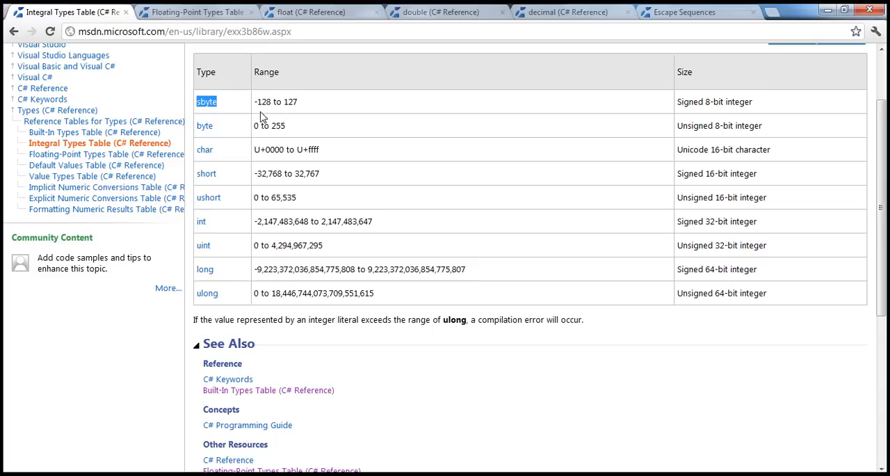
mouse_move(234, 131)
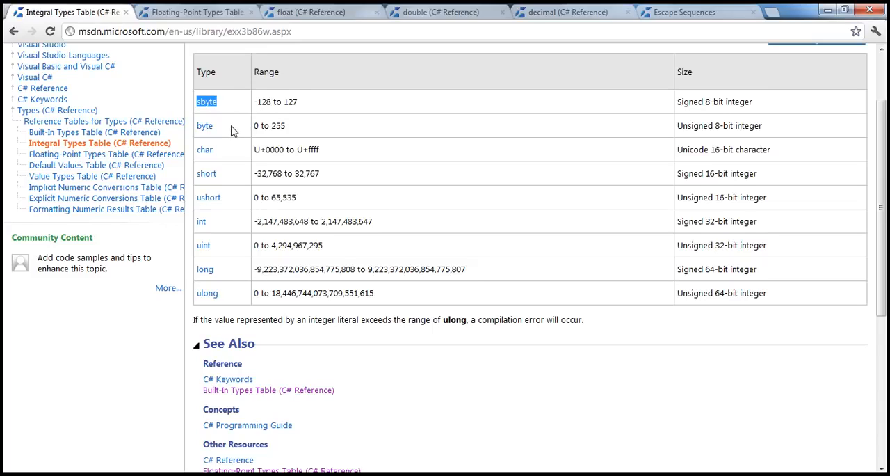
mouse_move(239, 179)
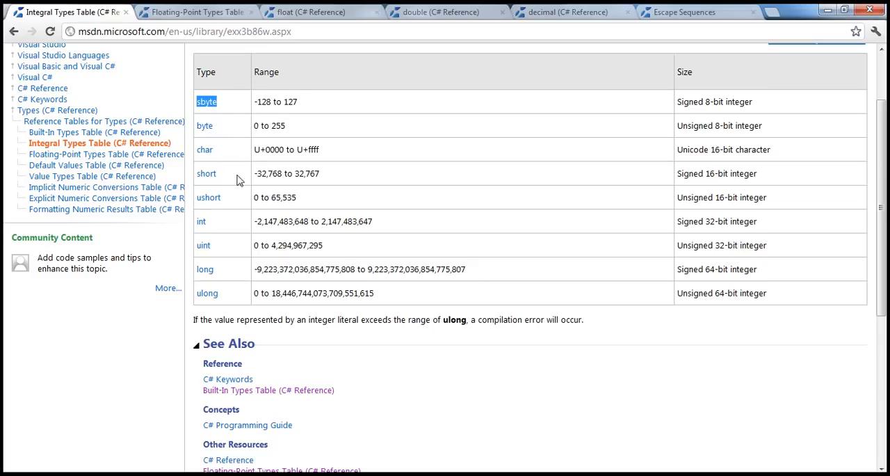
mouse_move(230, 273)
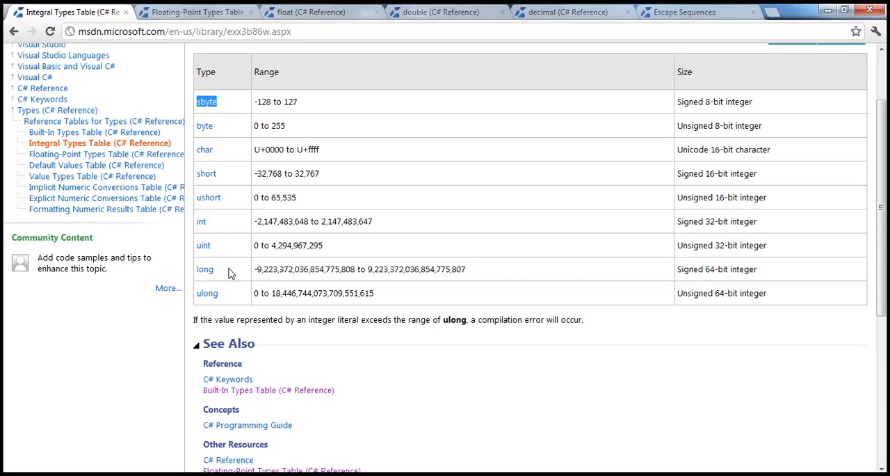
mouse_move(227, 242)
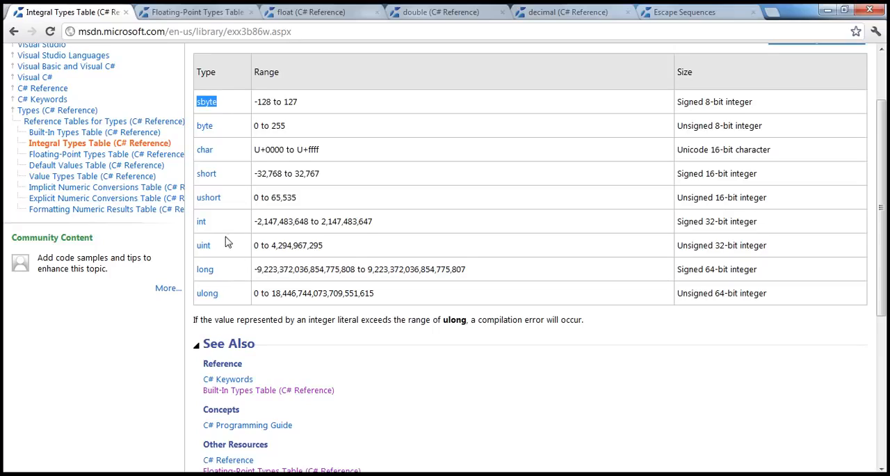
mouse_move(238, 228)
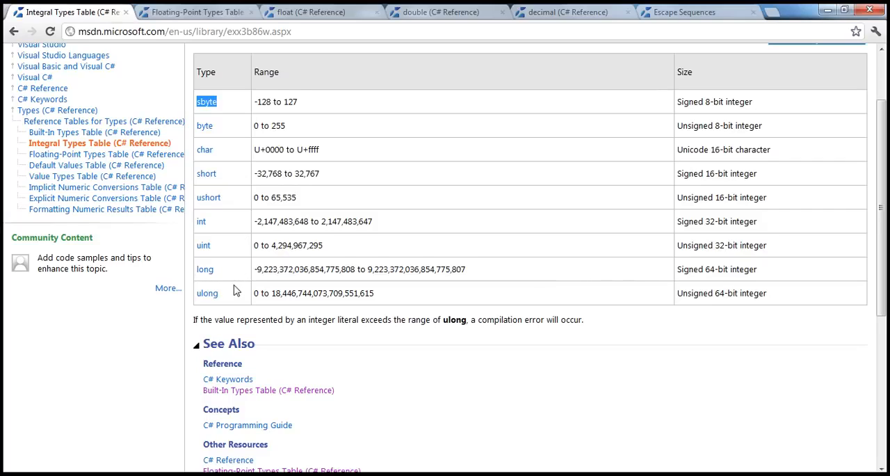
mouse_move(221, 226)
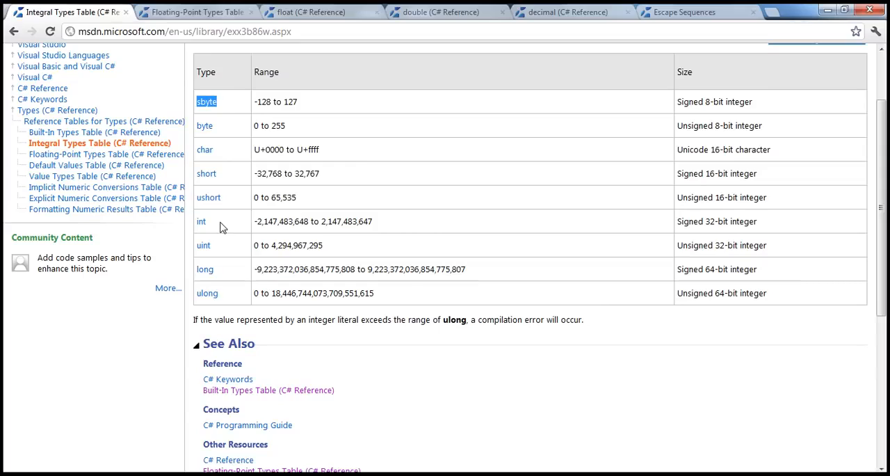
mouse_move(231, 235)
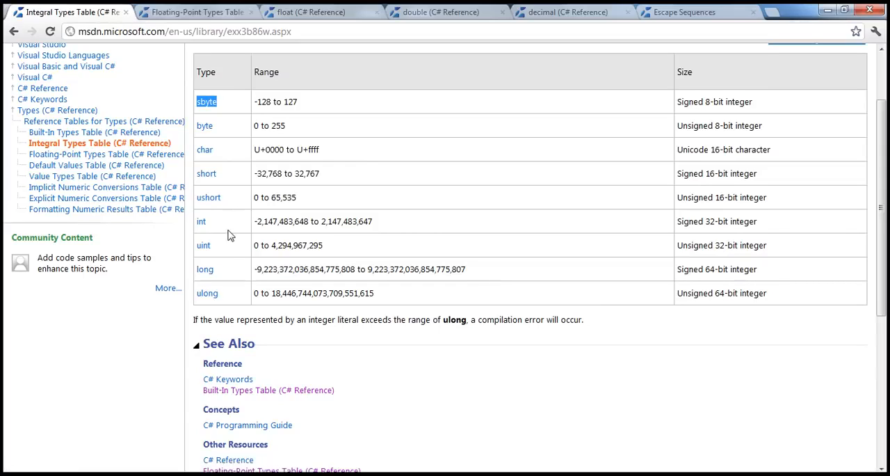
mouse_move(229, 253)
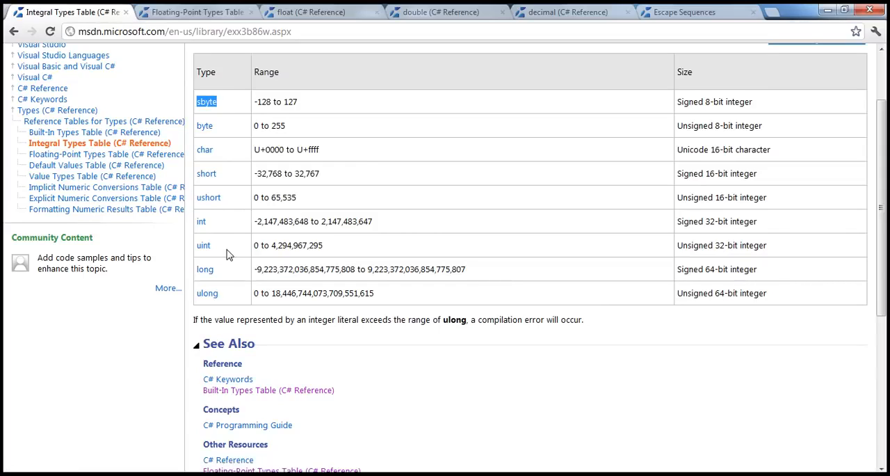
mouse_move(250, 254)
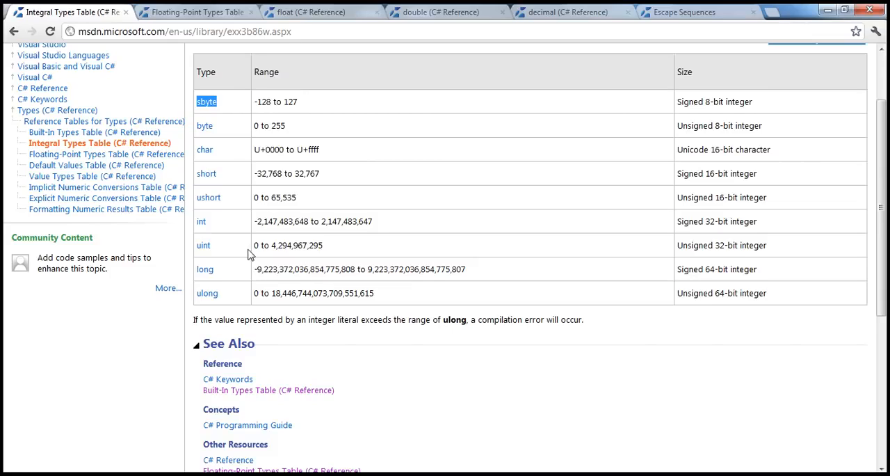
mouse_move(371, 245)
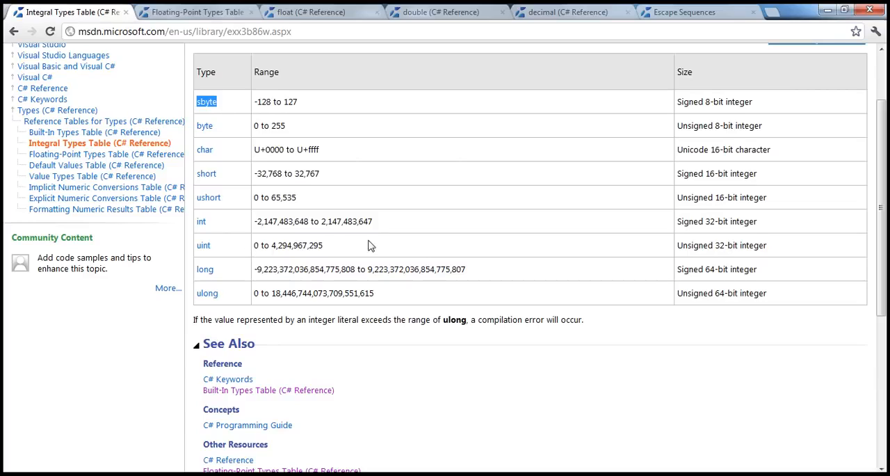
mouse_move(236, 213)
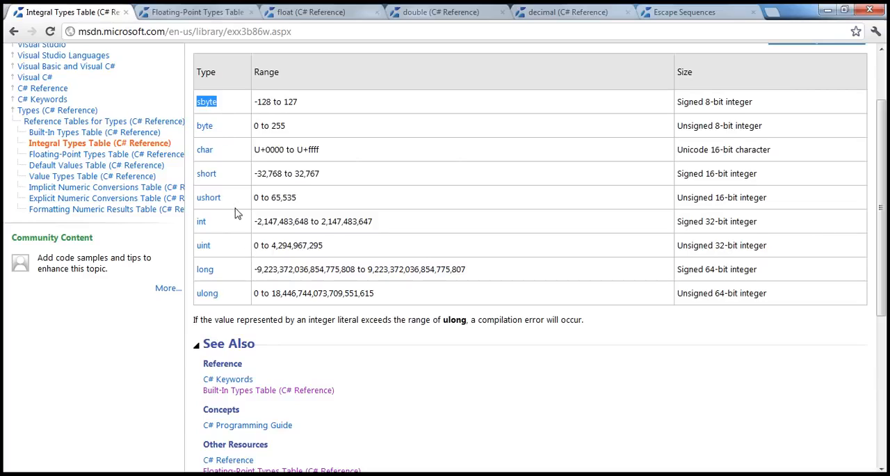
mouse_move(236, 183)
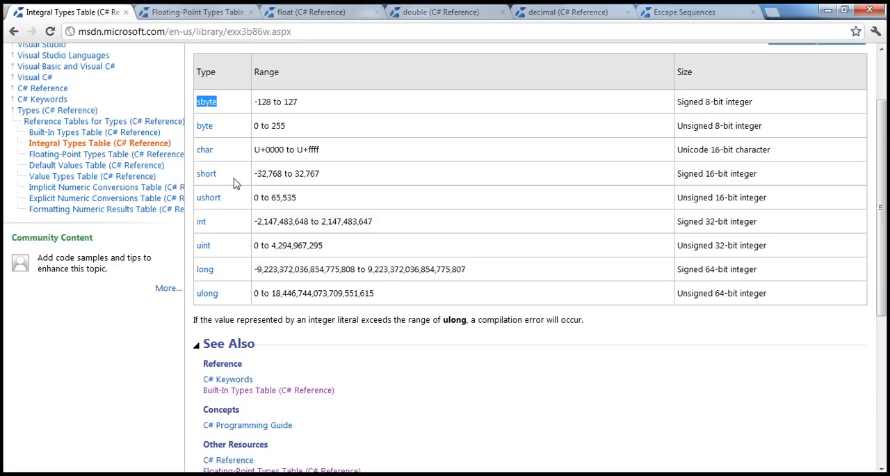
mouse_move(222, 137)
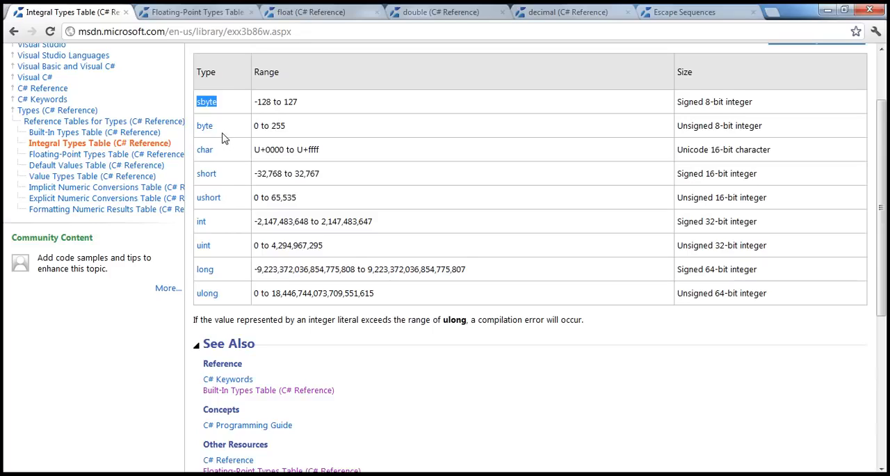
mouse_move(222, 238)
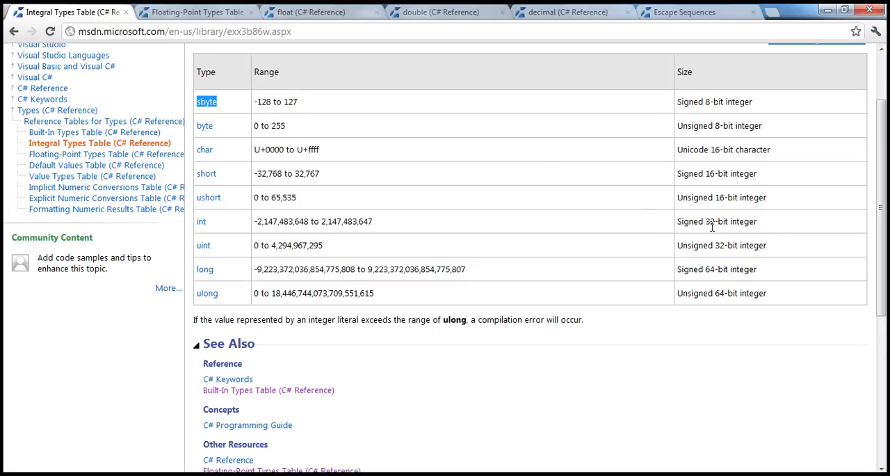
mouse_move(707, 237)
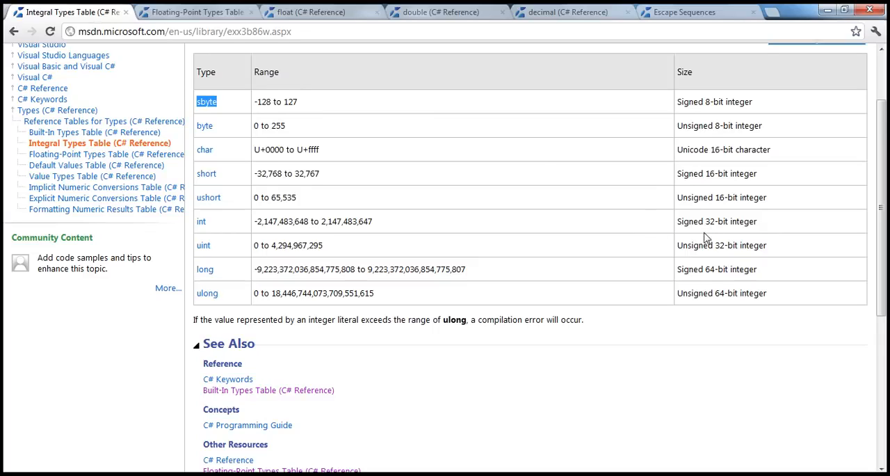
mouse_move(693, 270)
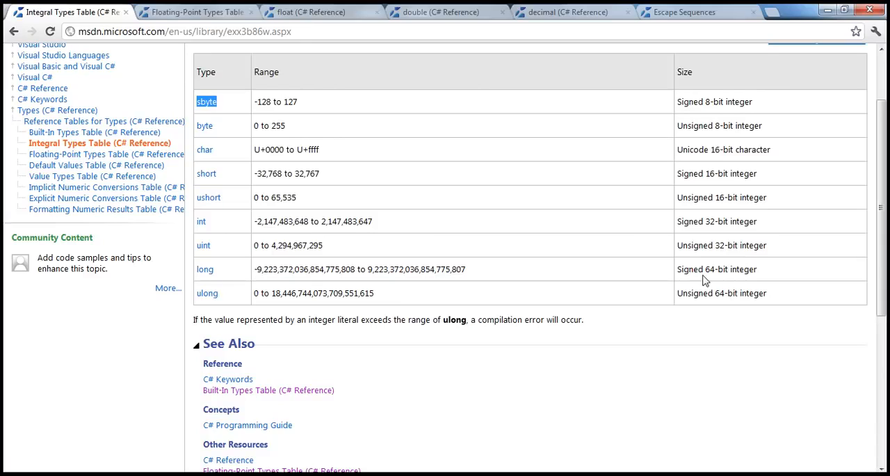
mouse_move(704, 272)
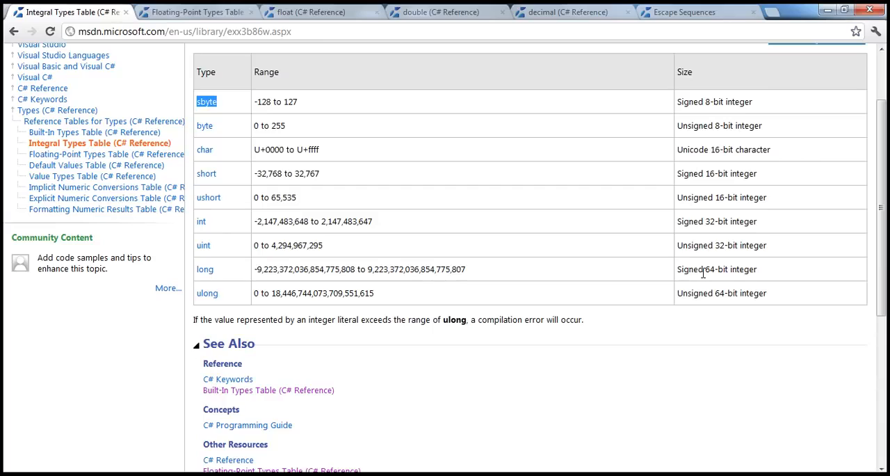
mouse_move(273, 129)
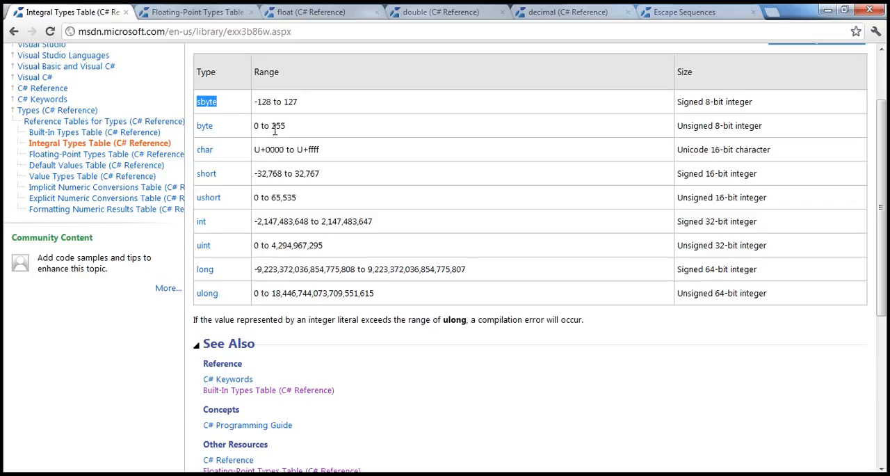
mouse_move(274, 140)
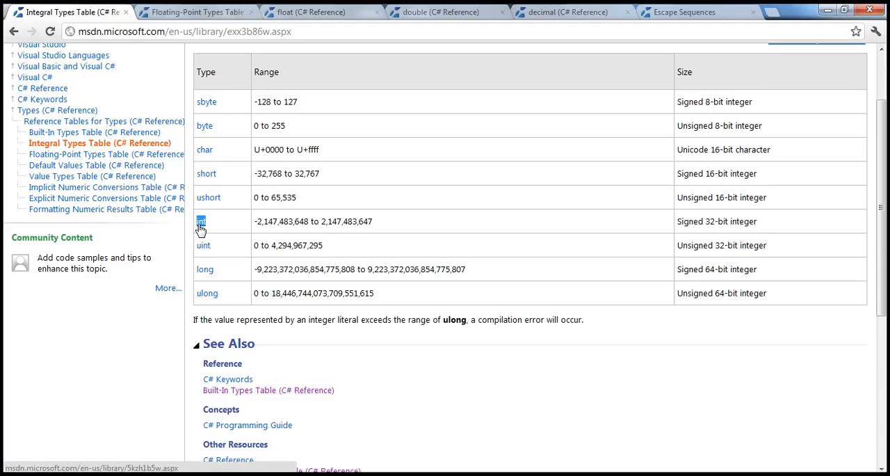
mouse_move(270, 234)
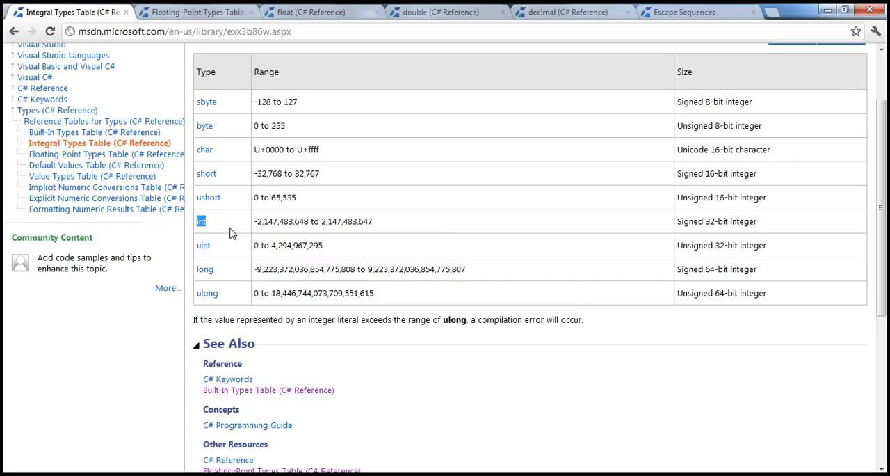
mouse_move(232, 250)
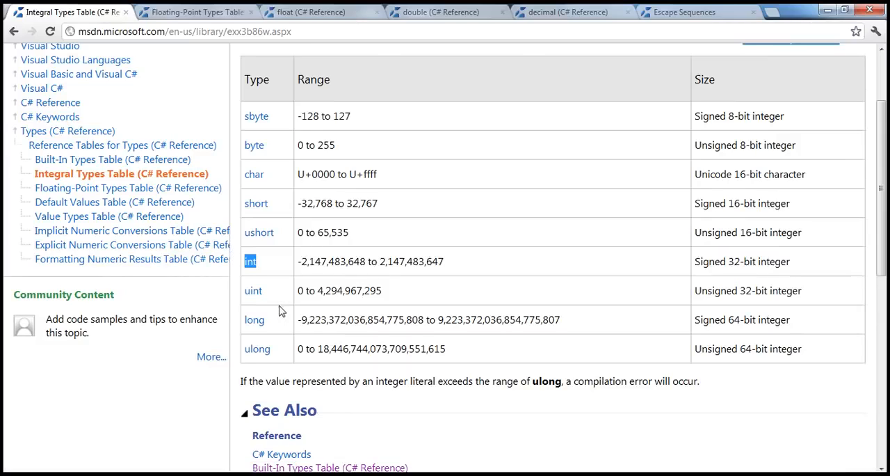
mouse_move(282, 325)
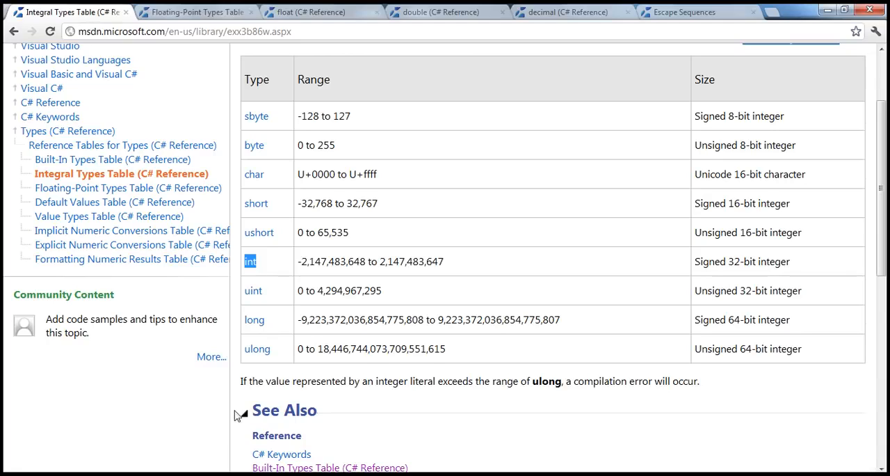
mouse_move(410, 224)
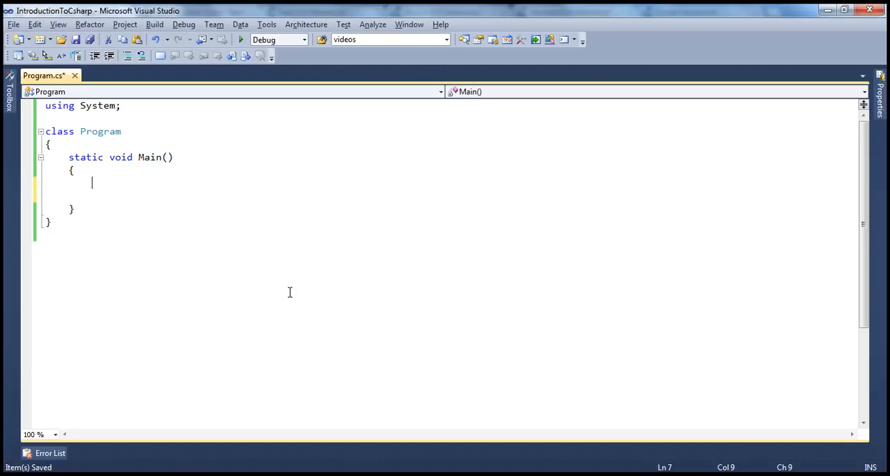
Declare 'int i = 0;' inside Main.
type("int")
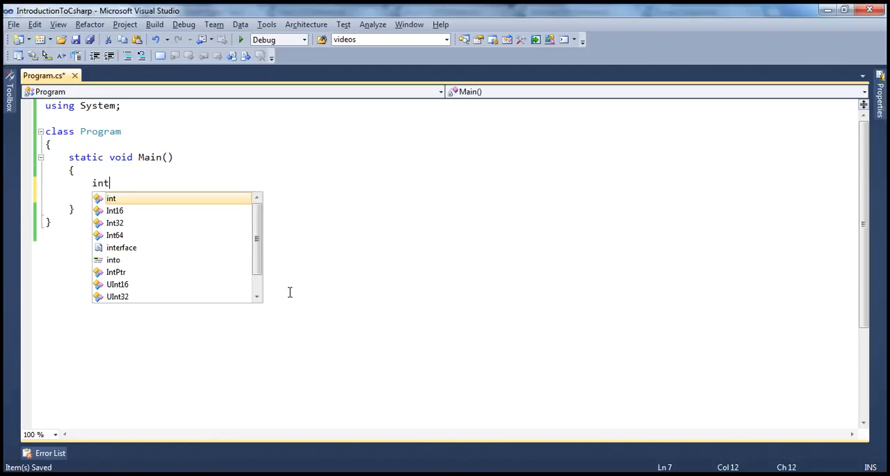
type("i")
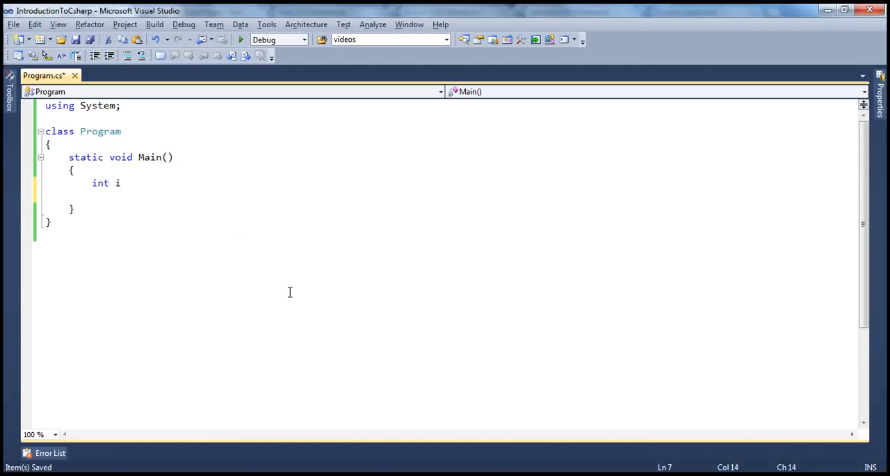
type("= 0;")
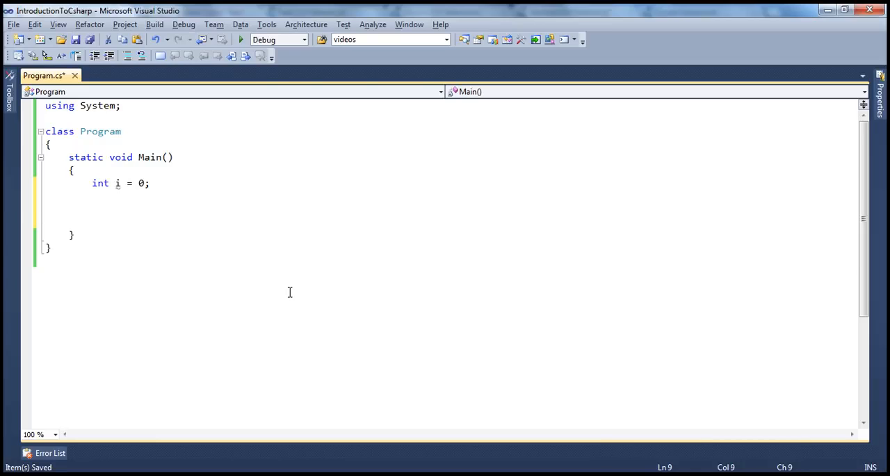
left_click(92, 209)
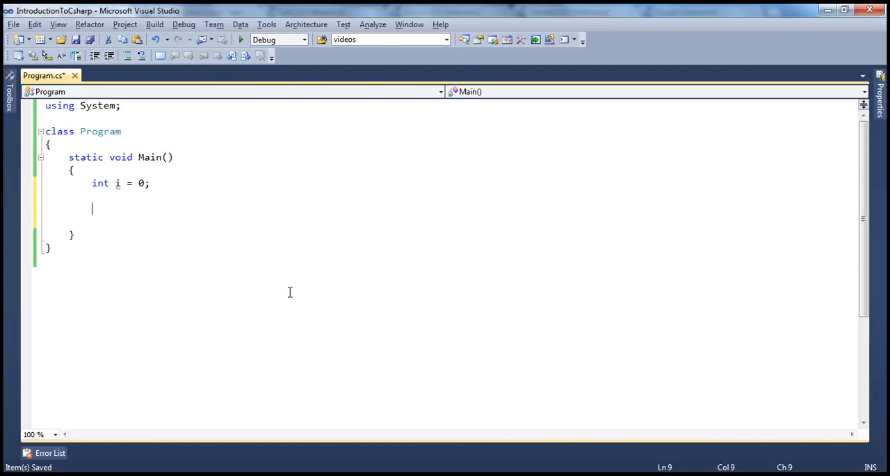
Start a new line with 'int.' to list int's members in IntelliSense.
type("i")
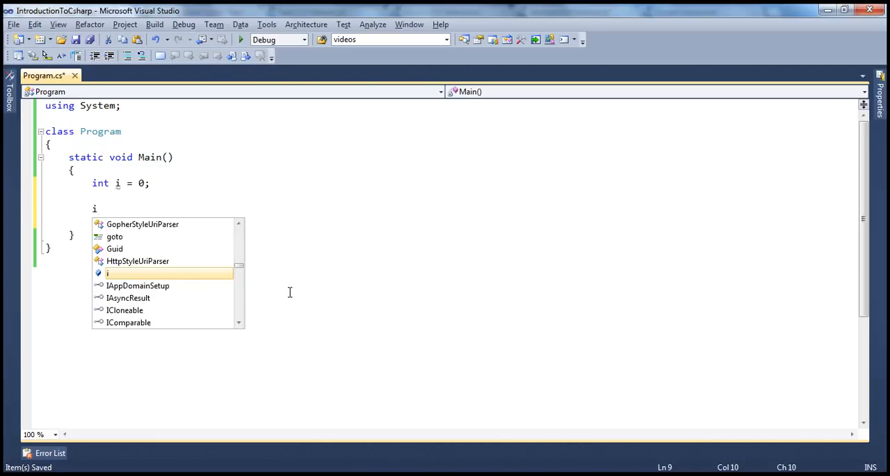
type(".")
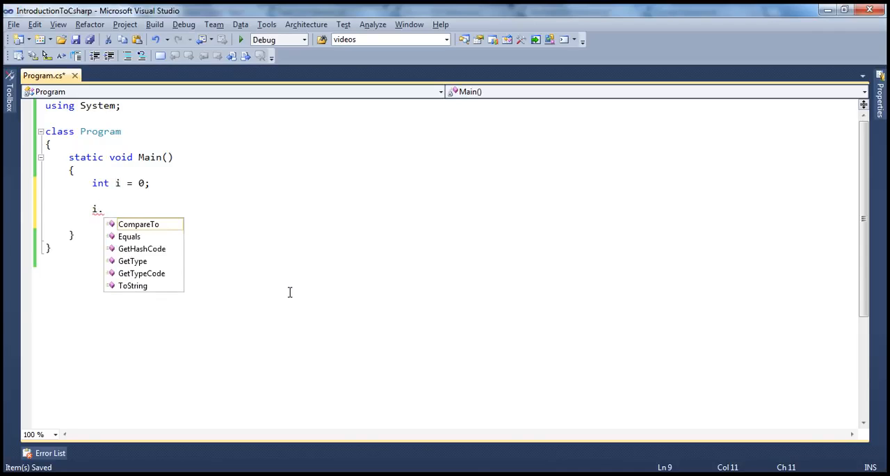
mouse_move(139, 224)
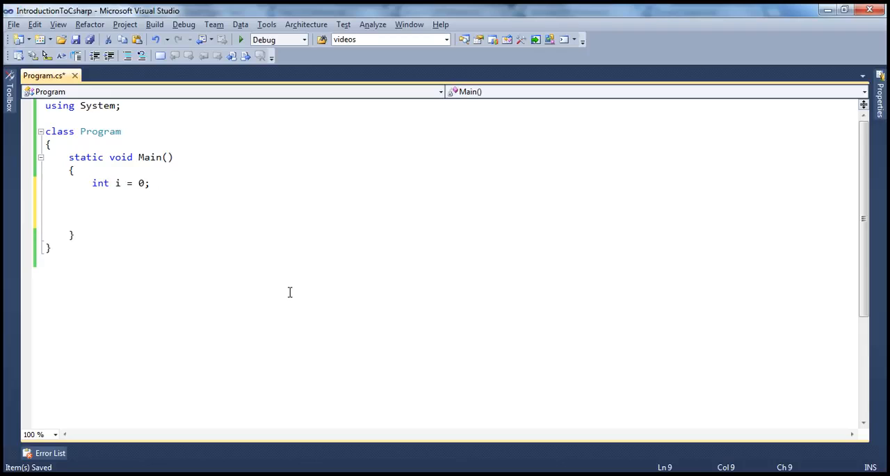
type("int")
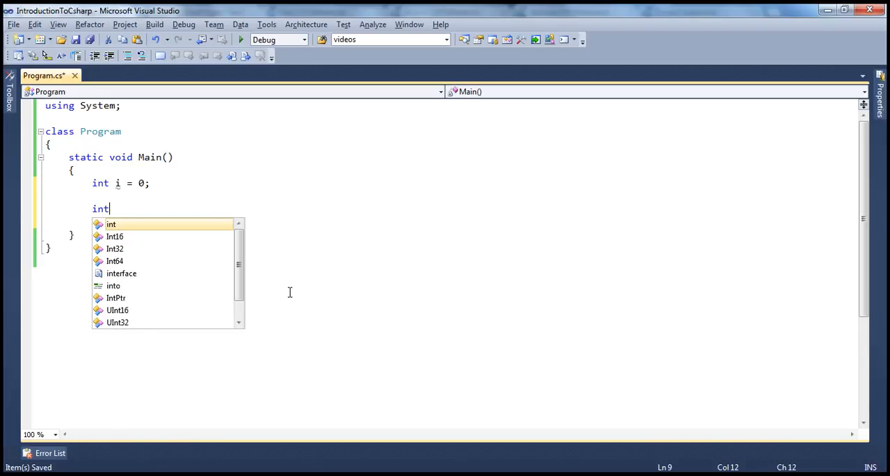
type(".")
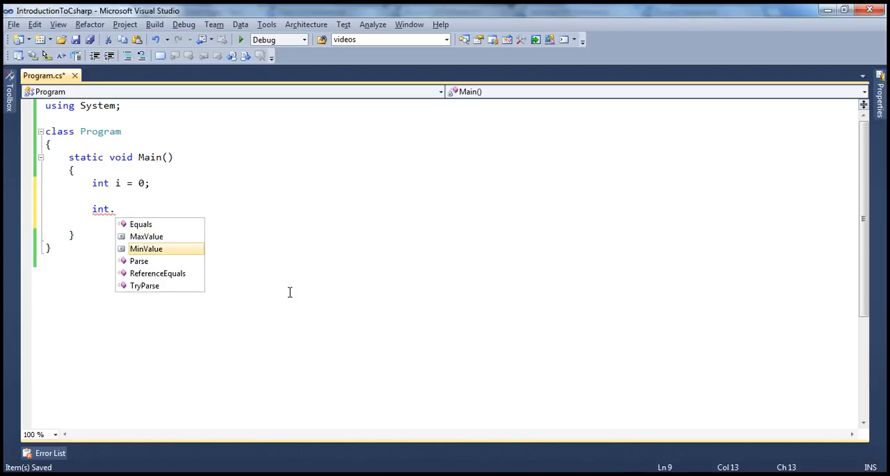
mouse_move(195, 261)
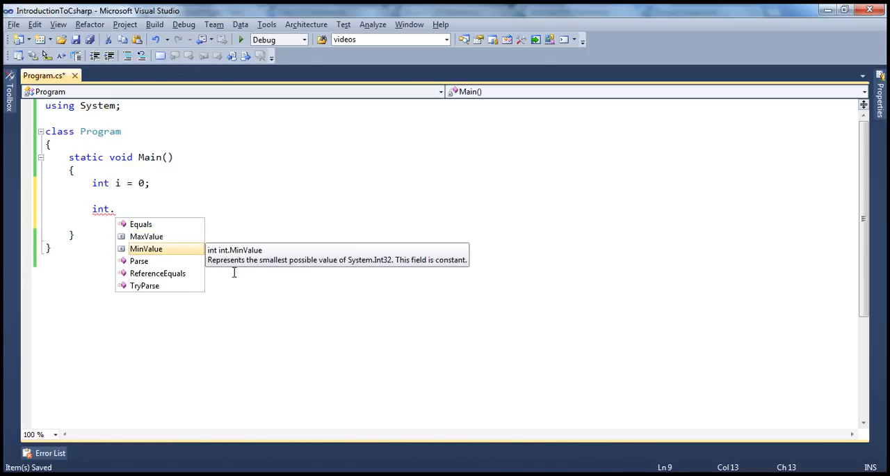
mouse_move(250, 270)
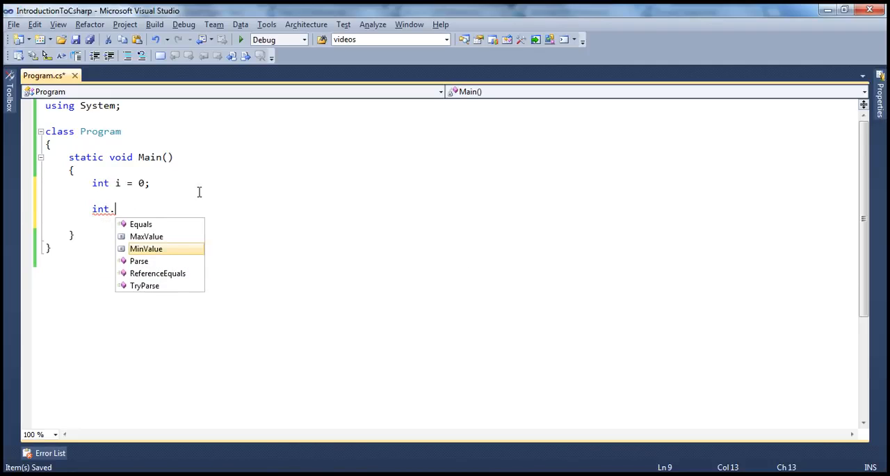
Write Console.WriteLine("Min = {0}", int.MinValue); in Main and build it.
double_click(146, 247)
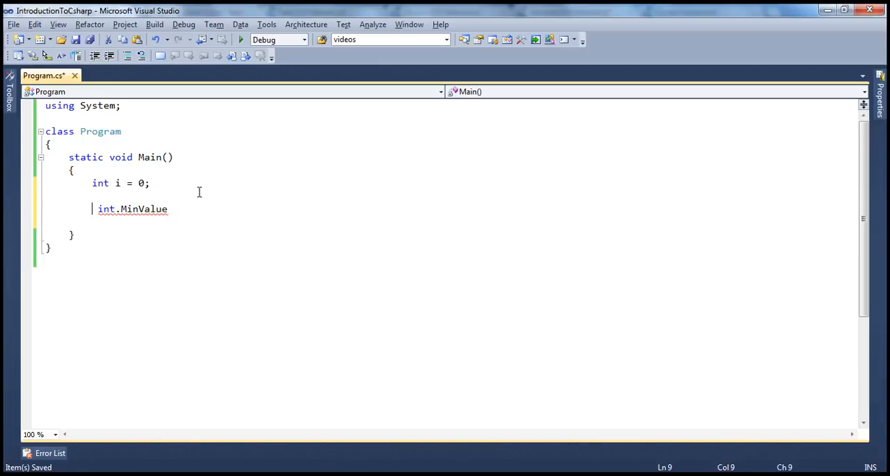
type("Console")
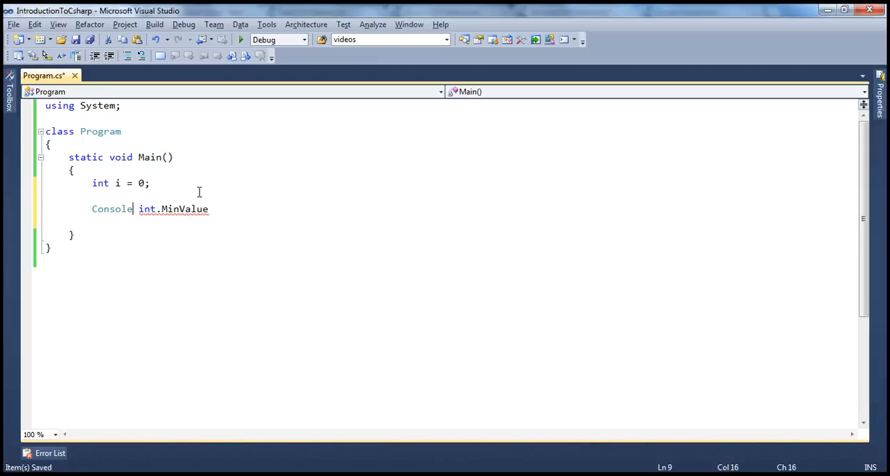
type(".WriteLine(")
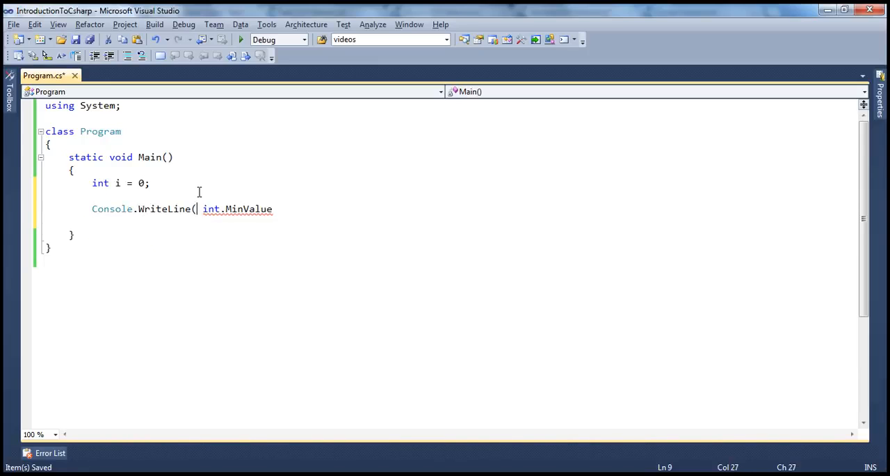
type("\"\"")
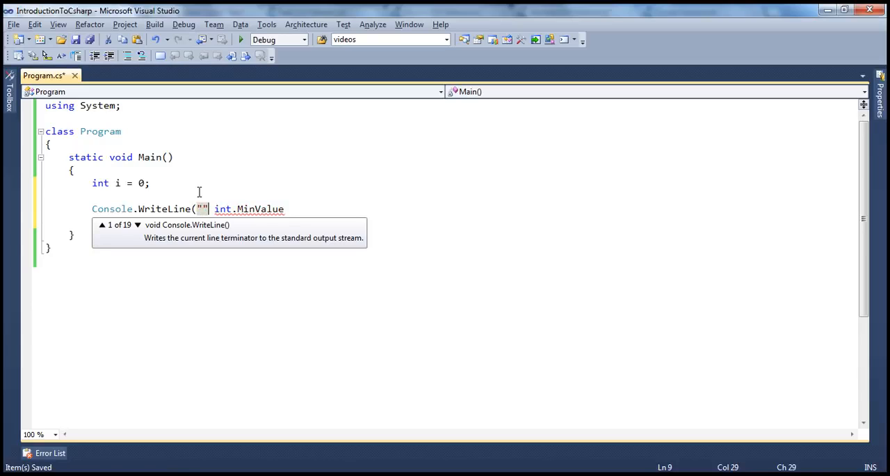
type("Min =")
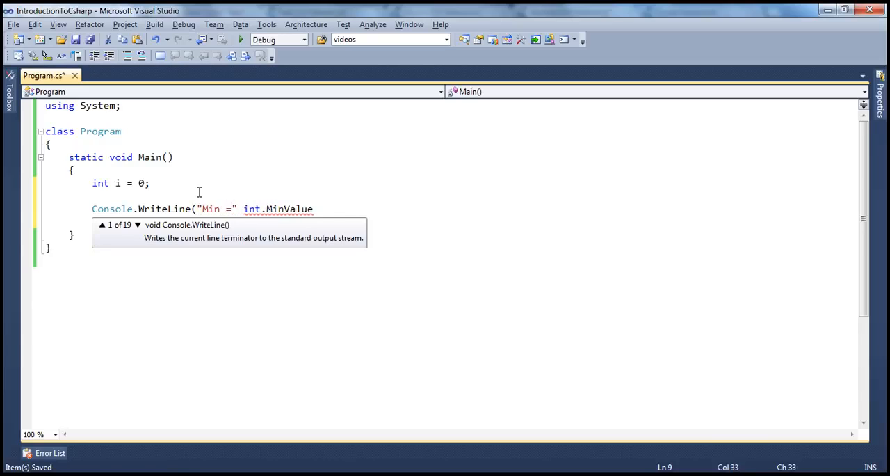
type("{0}")
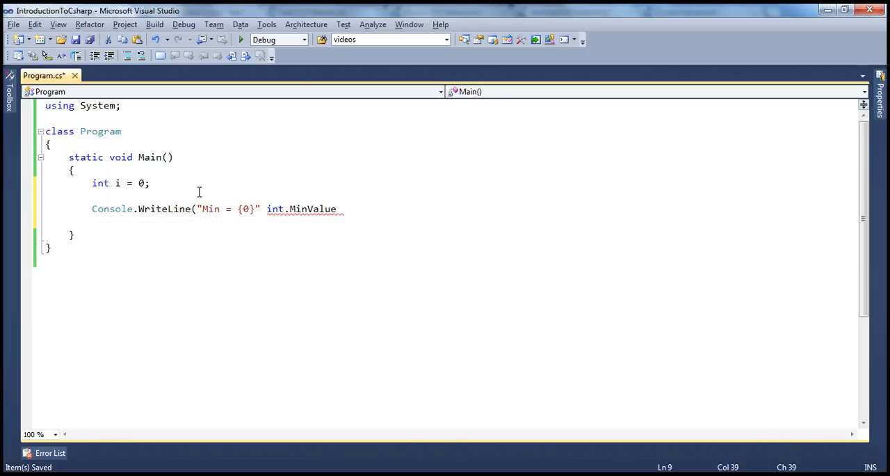
type(",")
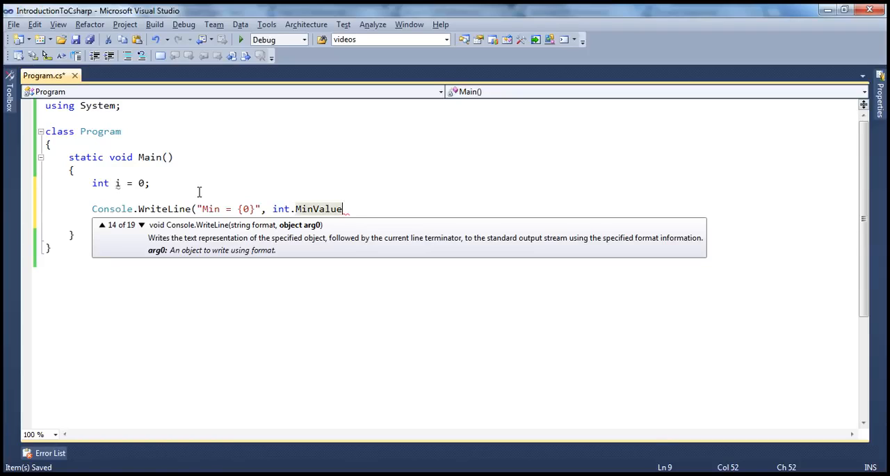
type(");")
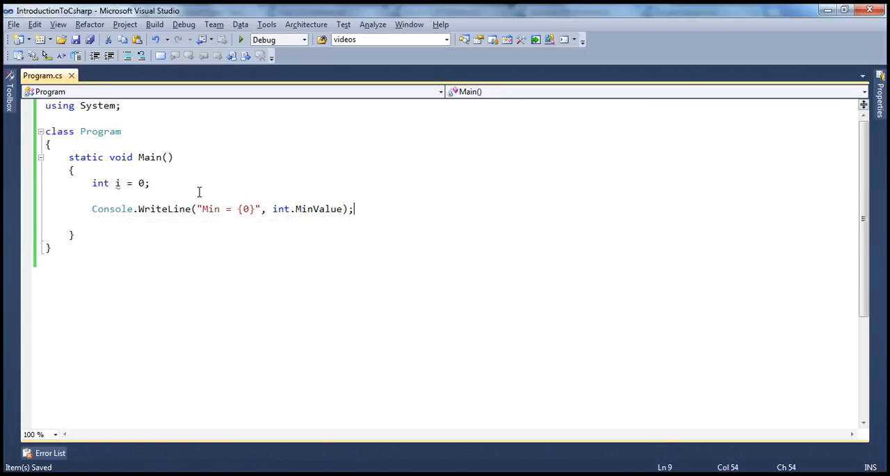
left_click(240, 39)
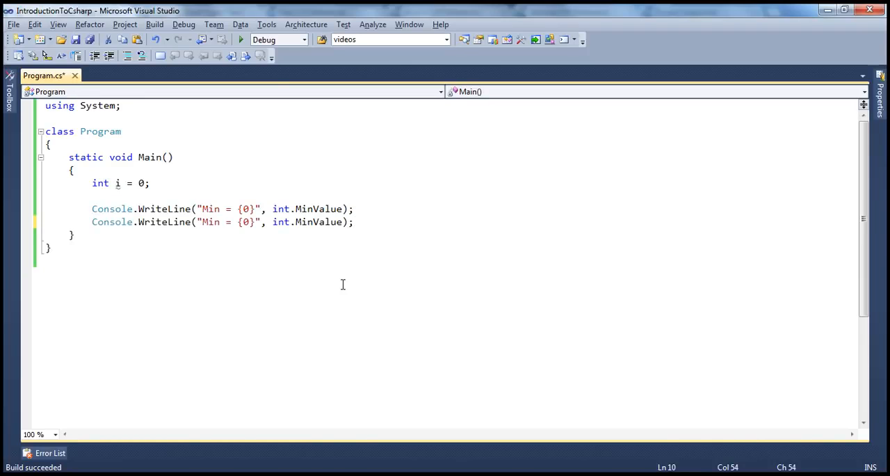
mouse_move(335, 253)
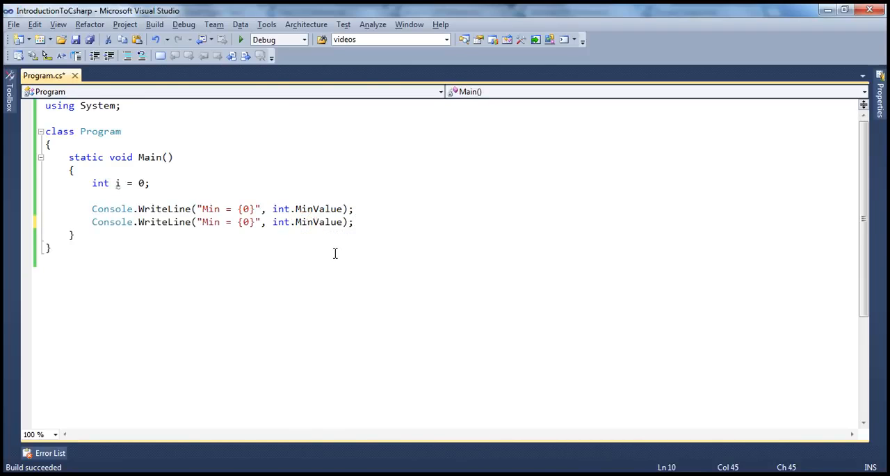
Change the second line to print "Max = {0}" with int.MaxValue.
type("ax")
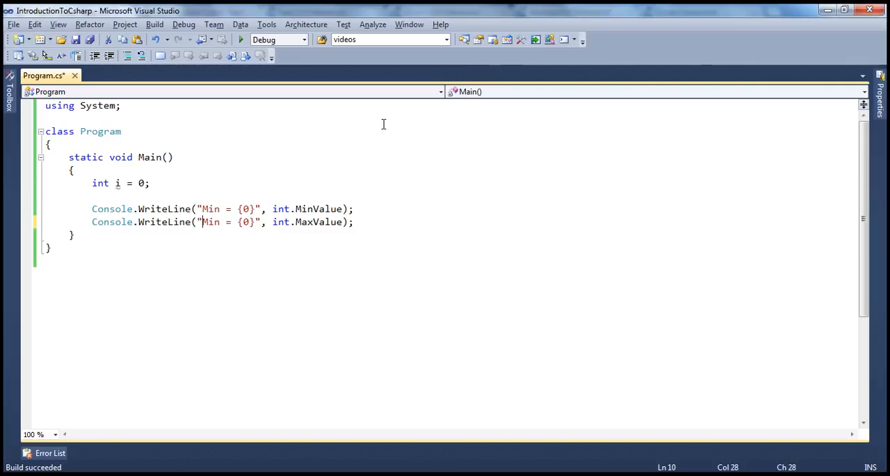
double_click(208, 221)
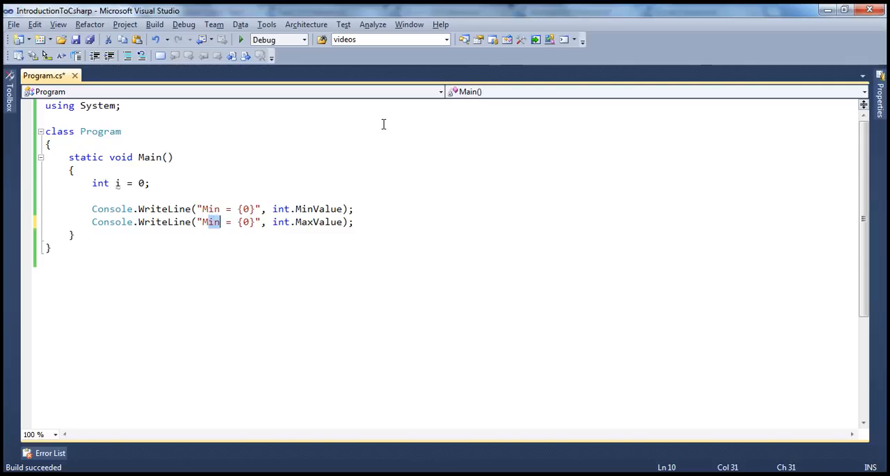
type("Max")
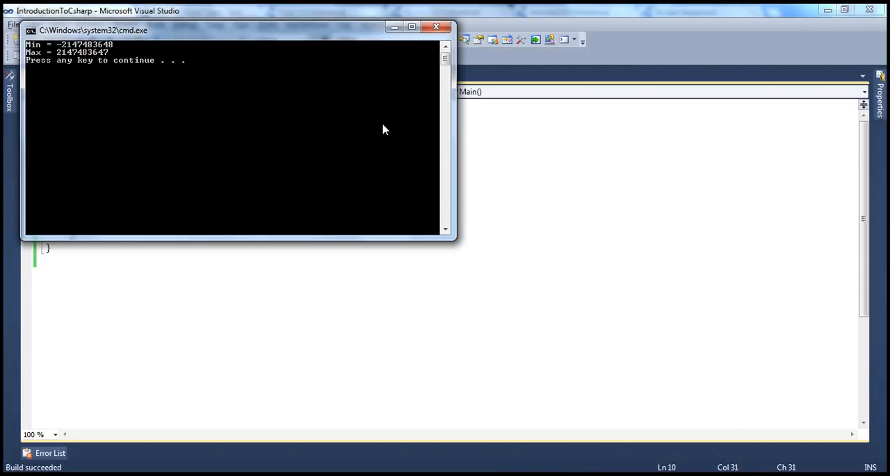
mouse_move(406, 69)
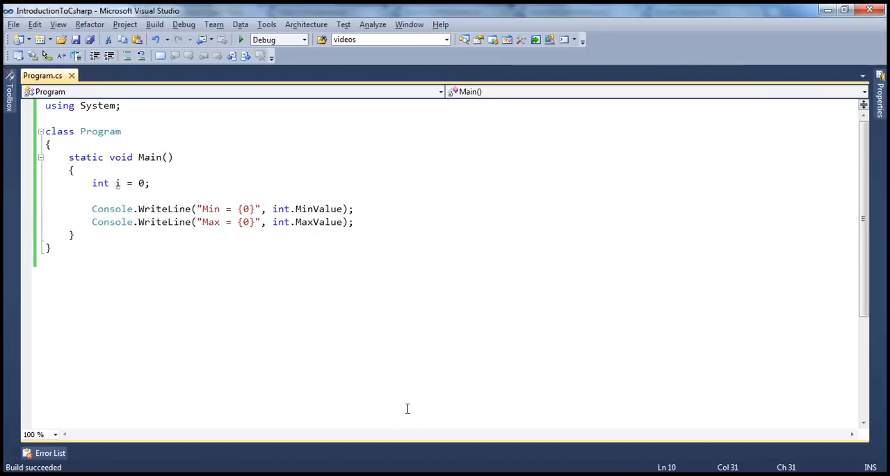
Dismiss the program's output console after it printed the int limits.
left_click(242, 39)
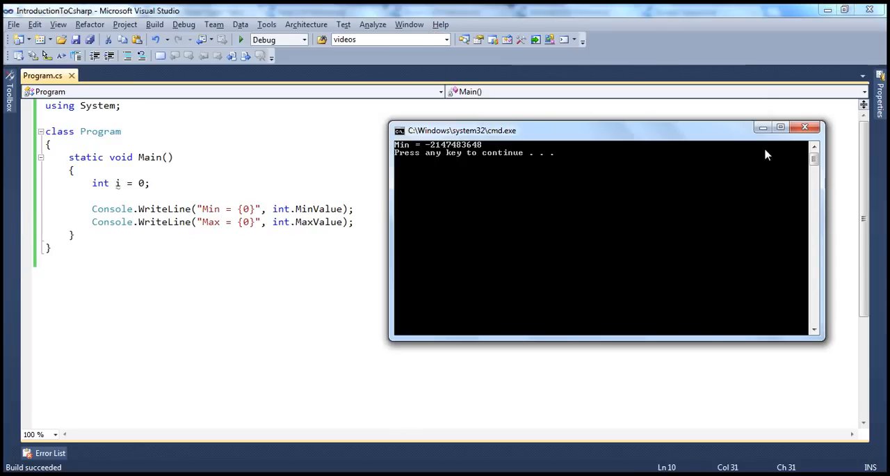
key("enter")
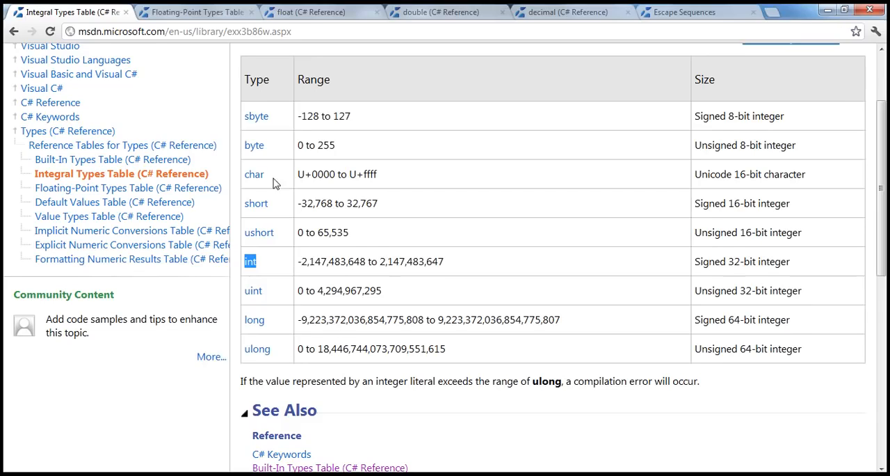
mouse_move(304, 333)
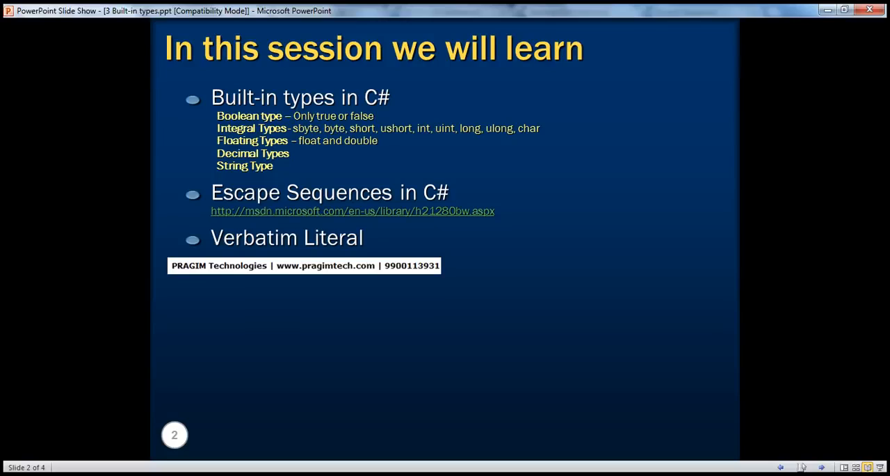
mouse_move(302, 150)
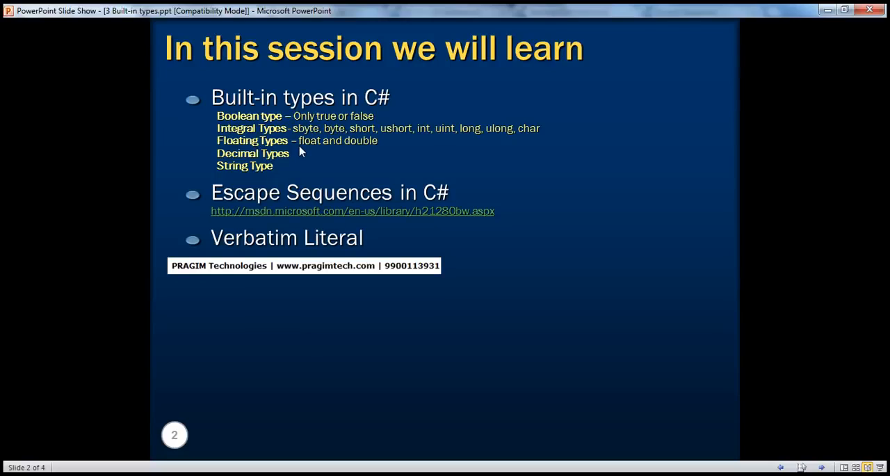
mouse_move(292, 143)
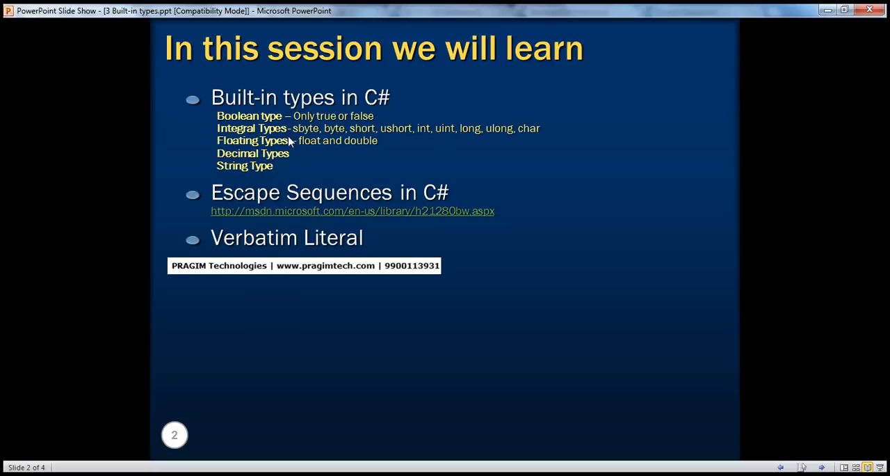
mouse_move(311, 169)
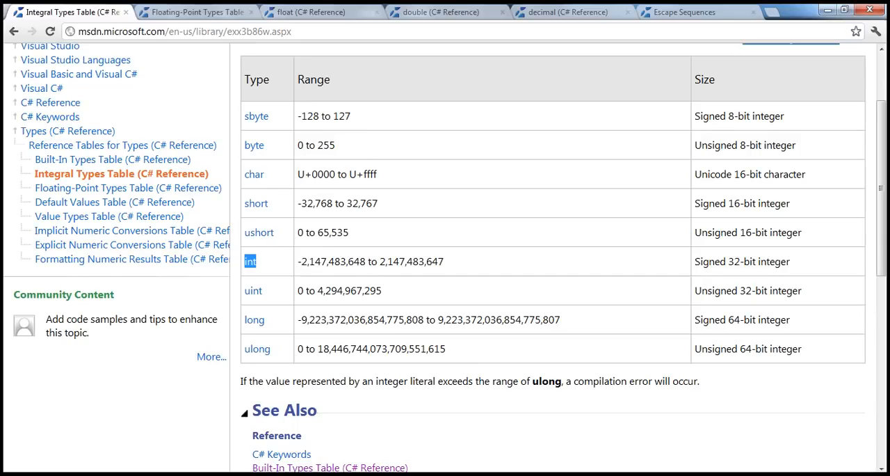
mouse_move(363, 259)
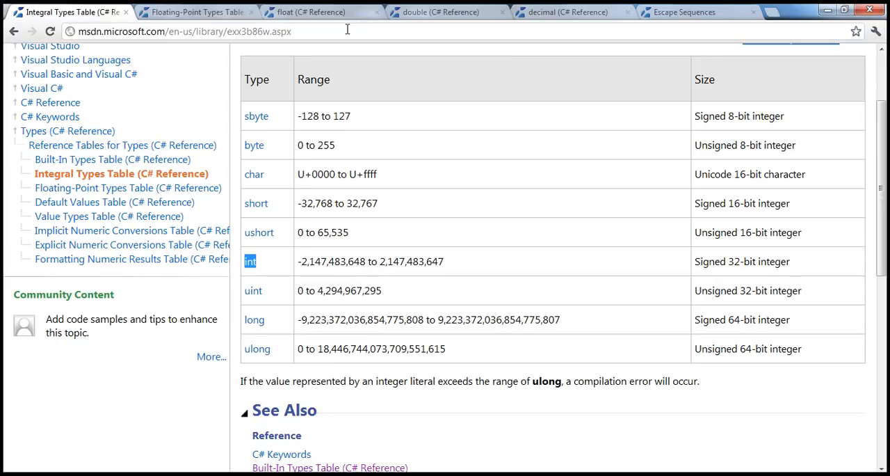
View the float and double reference pages, ending on the Floating-Point Types Table.
left_click(195, 12)
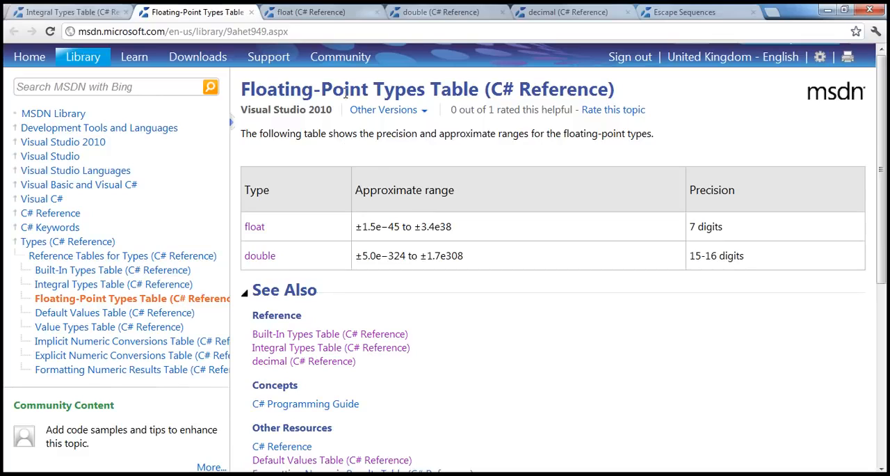
mouse_move(292, 224)
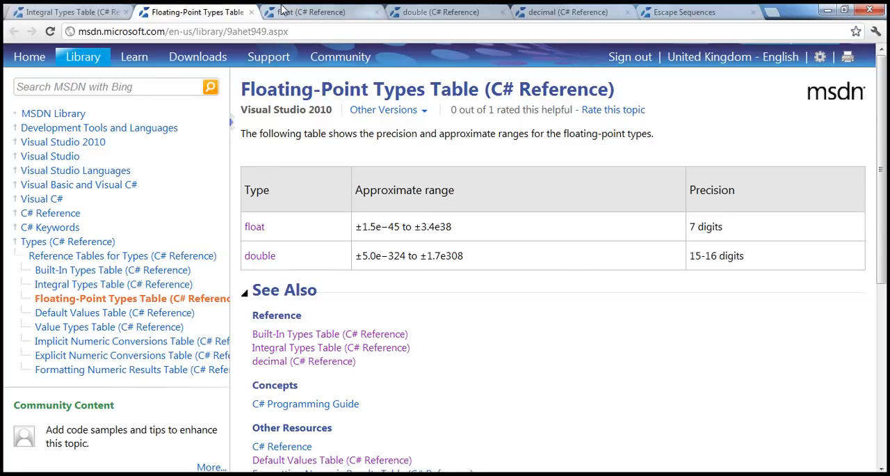
left_click(300, 12)
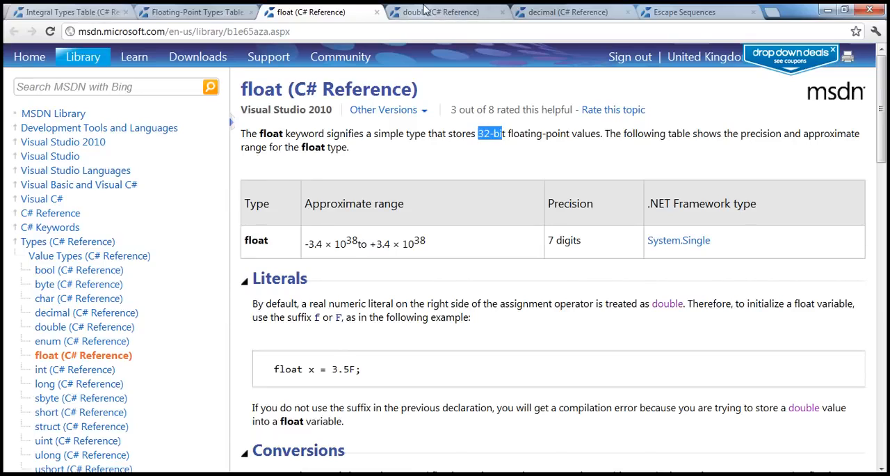
left_click(428, 12)
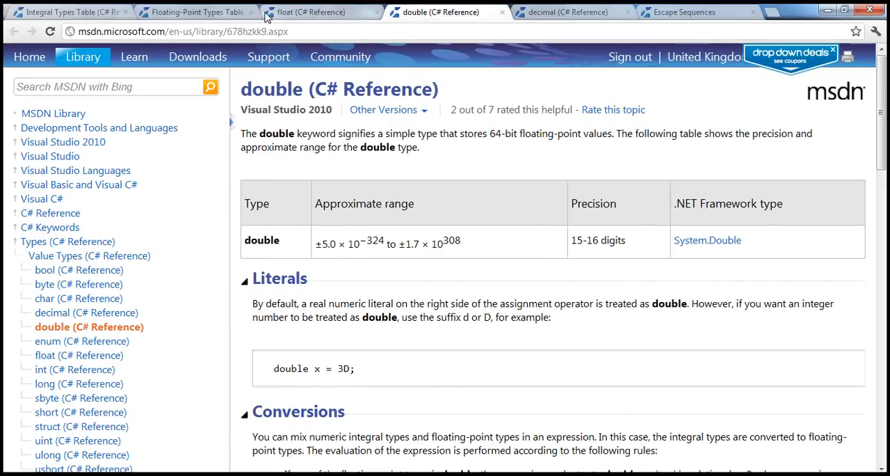
left_click(197, 11)
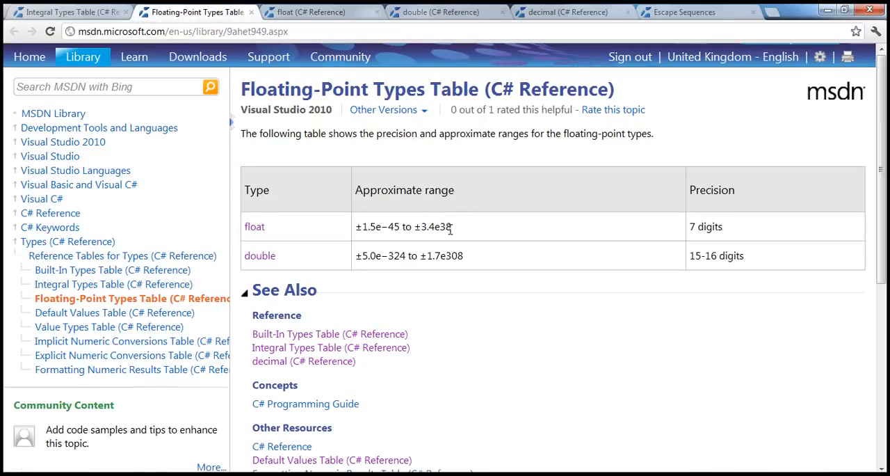
mouse_move(693, 233)
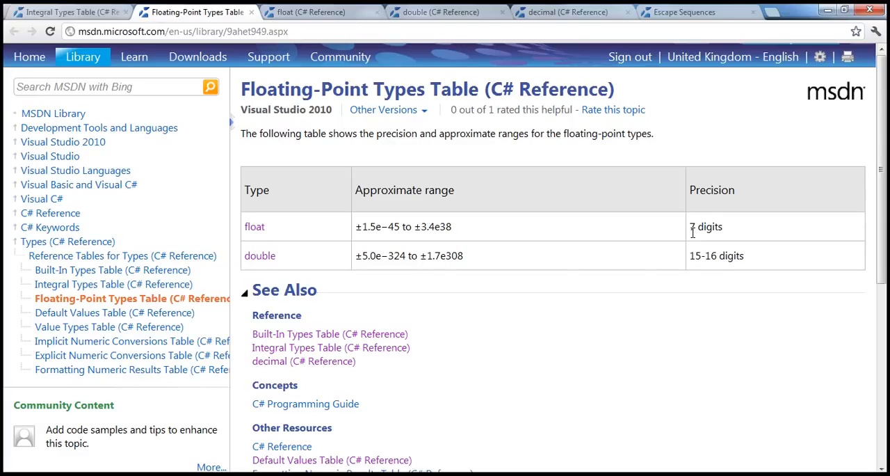
mouse_move(694, 232)
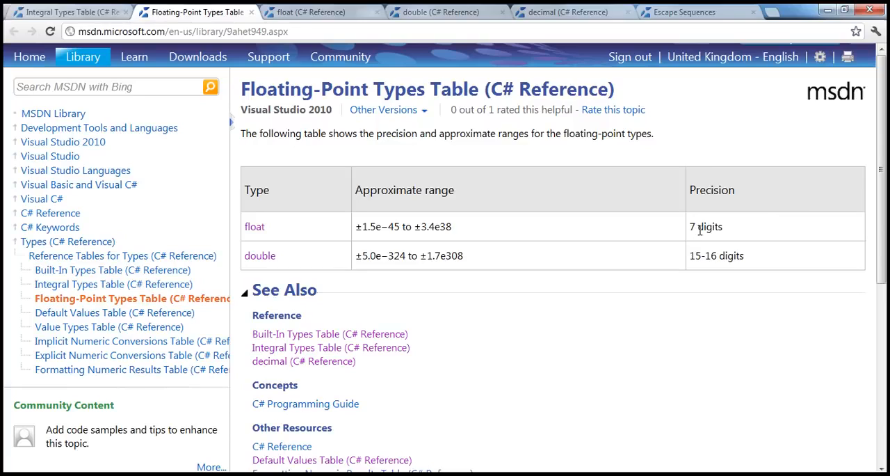
mouse_move(722, 256)
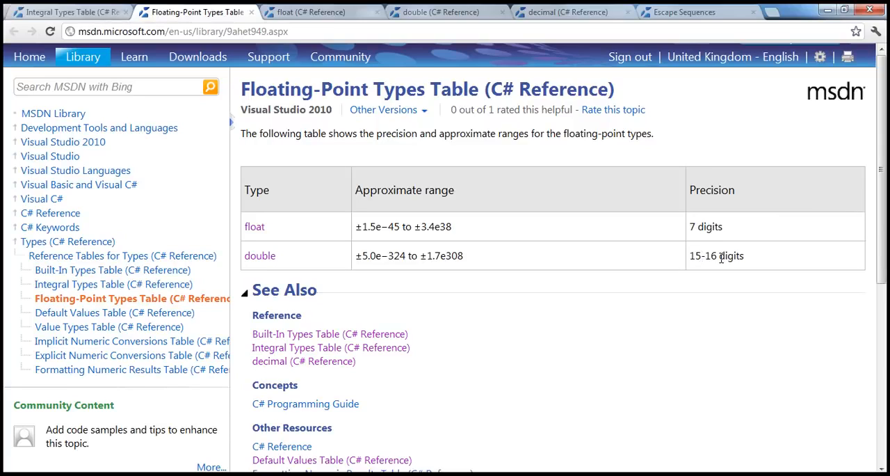
mouse_move(509, 360)
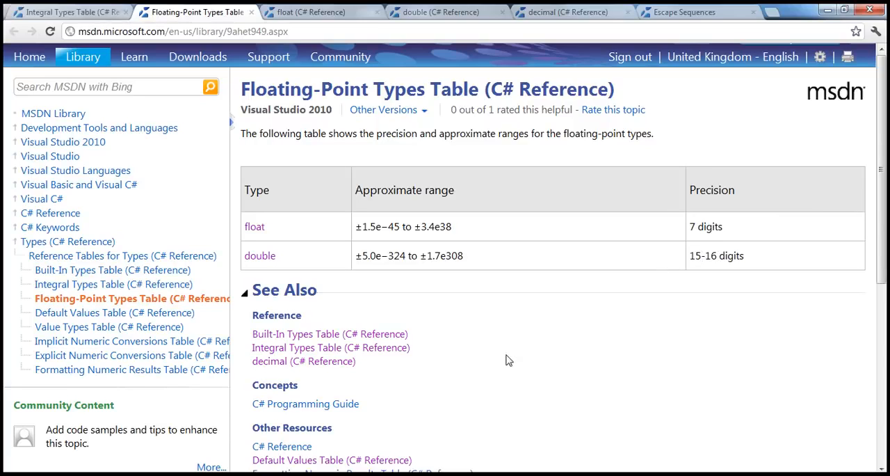
mouse_move(361, 242)
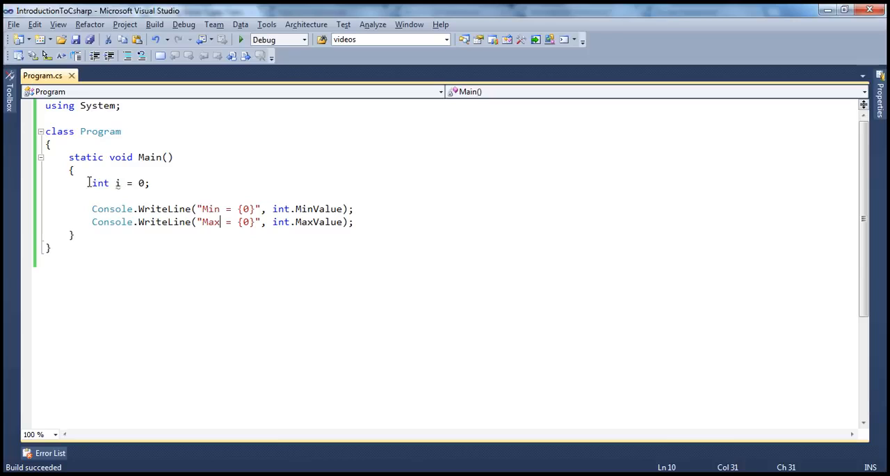
Replace the int code with the declaration 'double d = 123.22242433;'.
left_click_drag(92, 184, 353, 223)
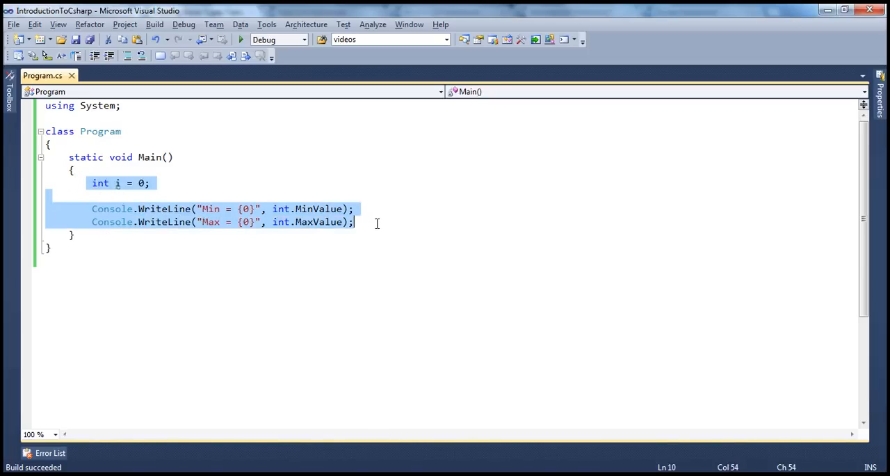
key("Delete")
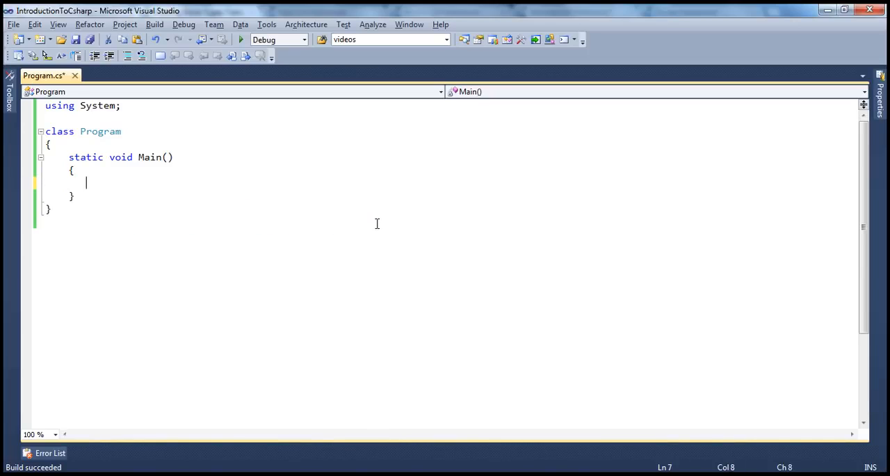
type("double d =")
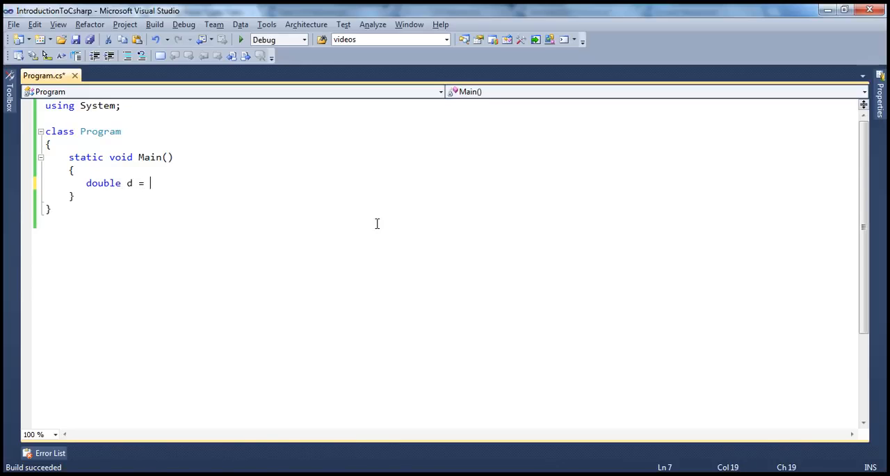
type("123.")
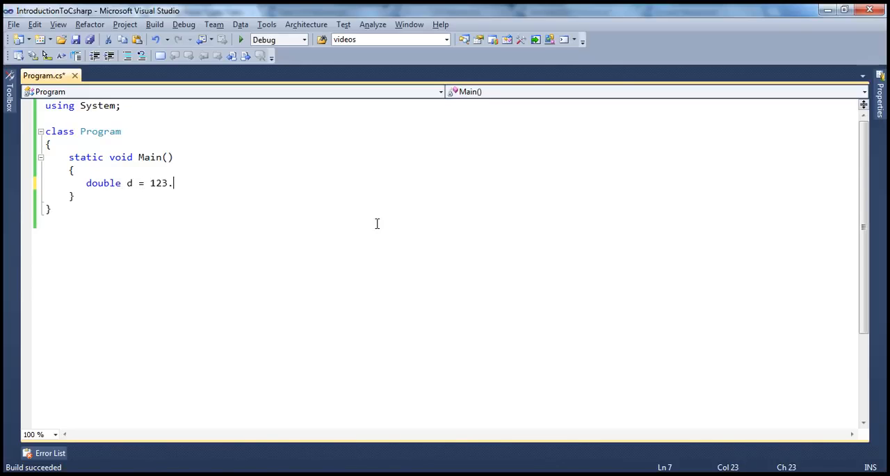
type("22242433")
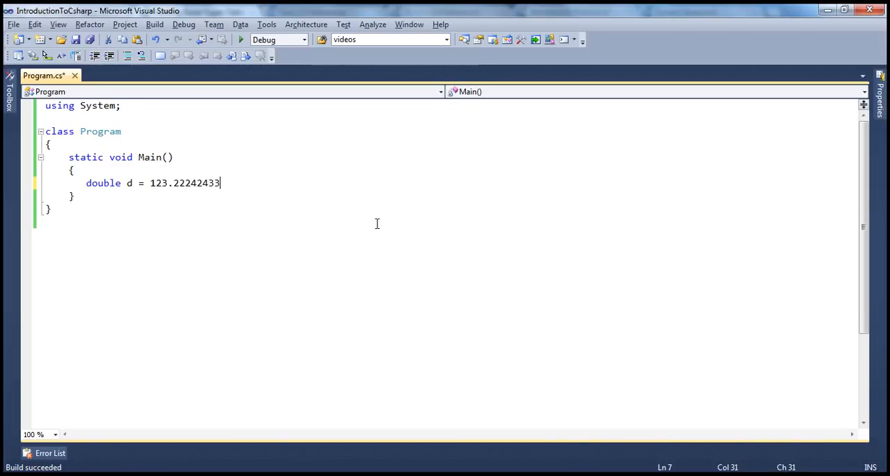
type(";")
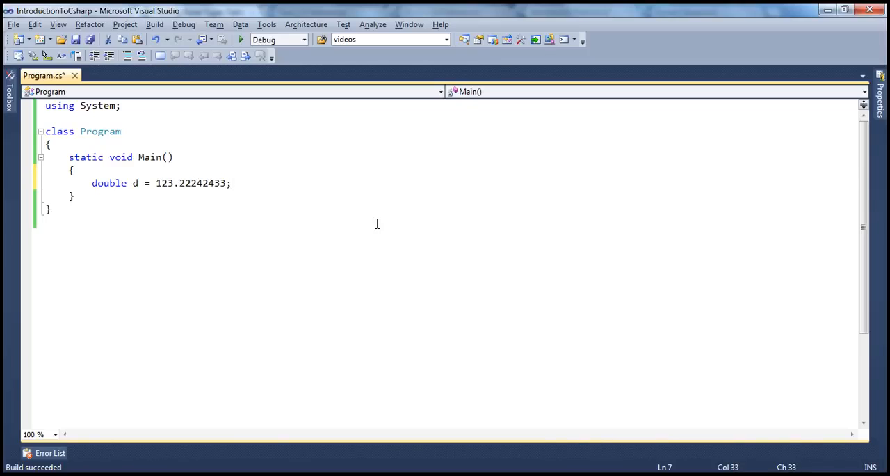
Add Console.WriteLine(d); and run the program to print 123.22242433.
type("Co")
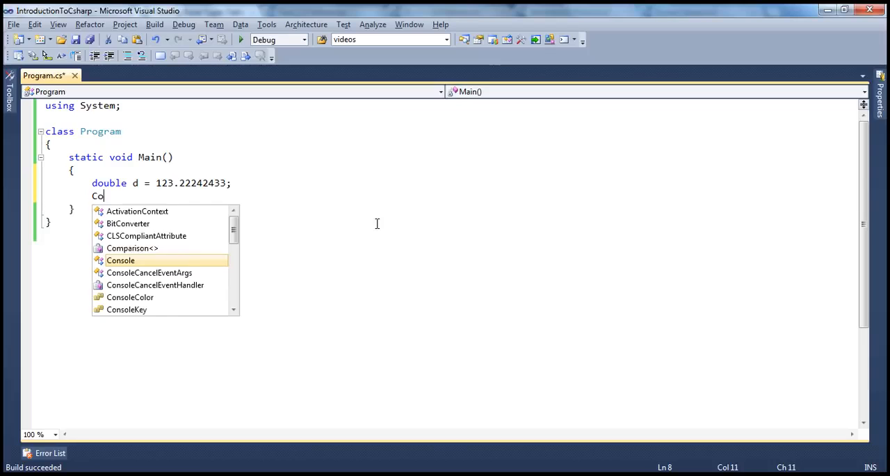
type("nsole.wr")
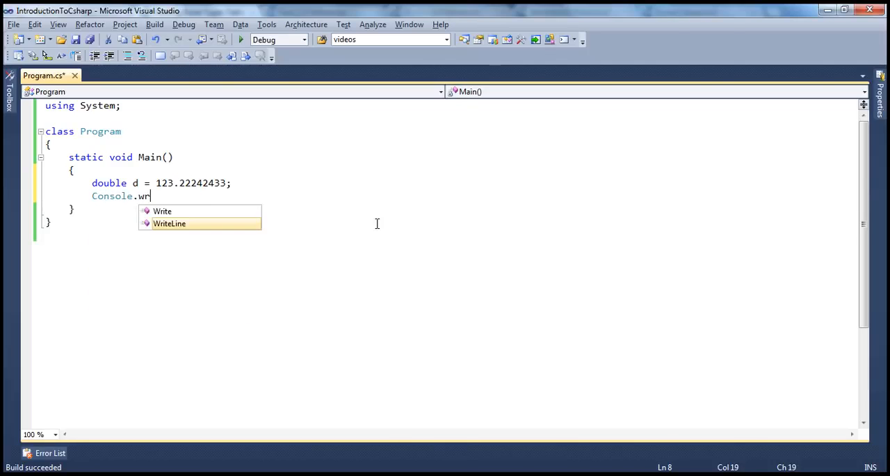
type("iteLine(d;")
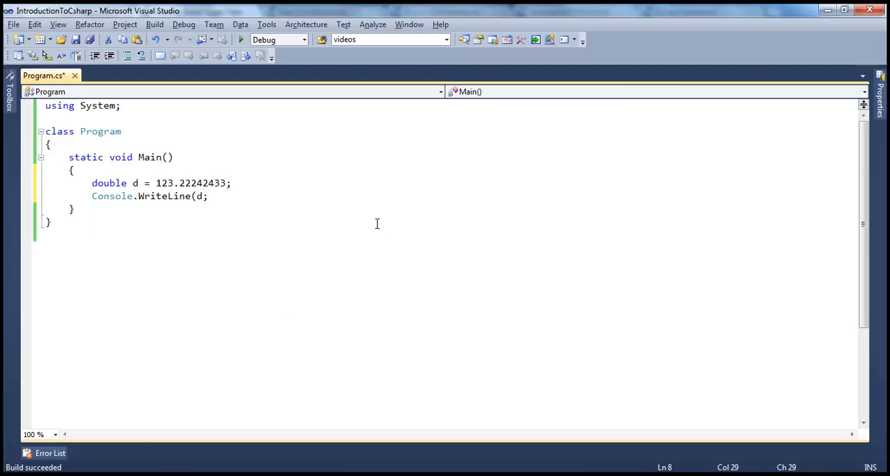
type(");")
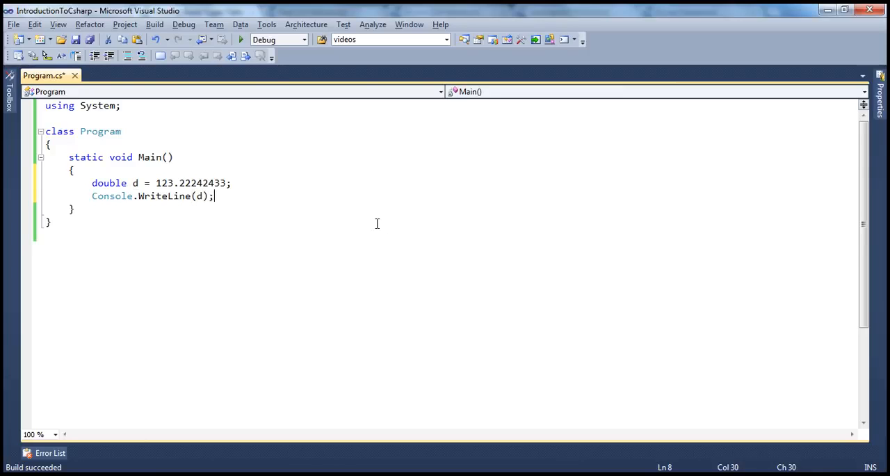
left_click(240, 39)
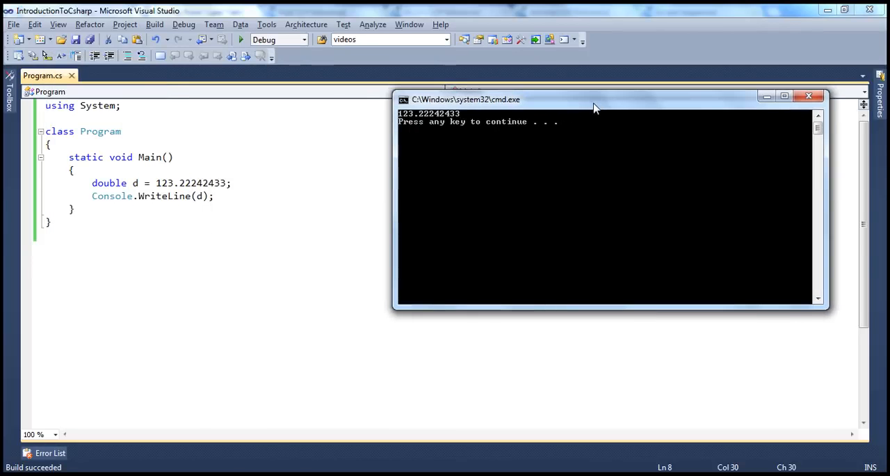
mouse_move(648, 112)
type("int")
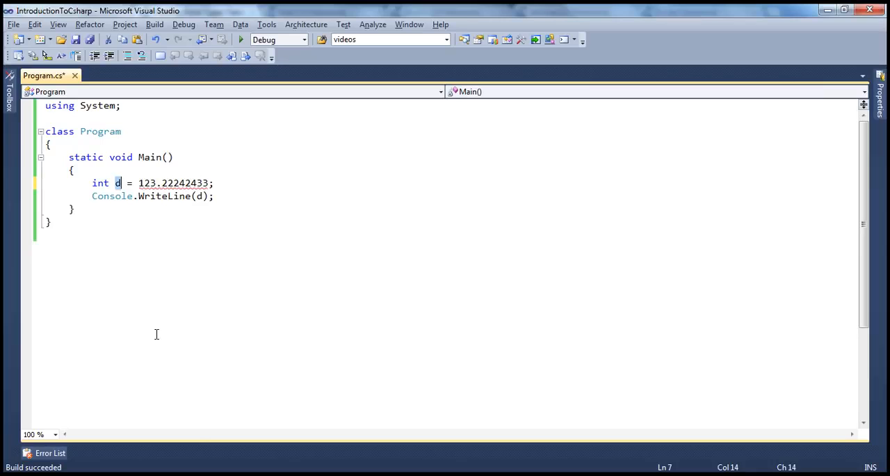
Change the declaration to 'int i = 123.22242433' while WriteLine still prints d.
type("i")
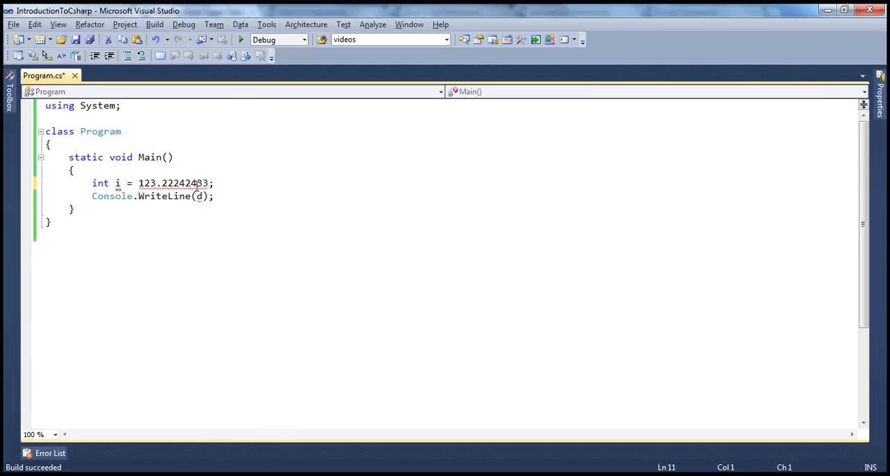
mouse_move(174, 184)
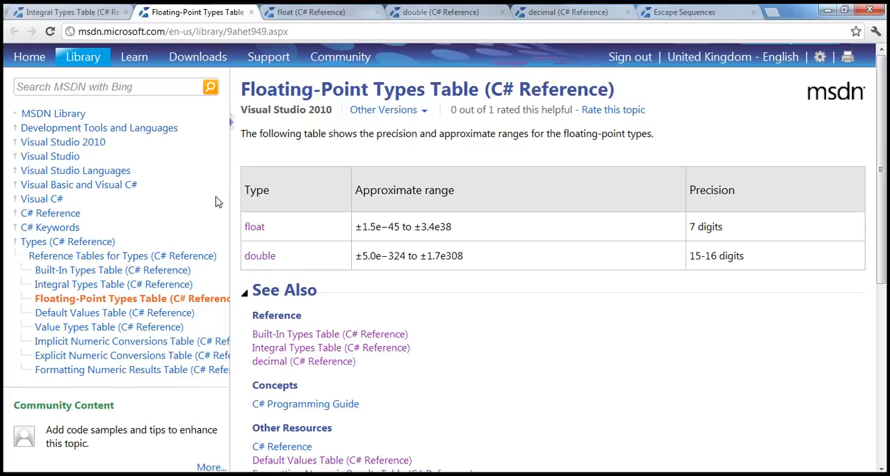
mouse_move(313, 237)
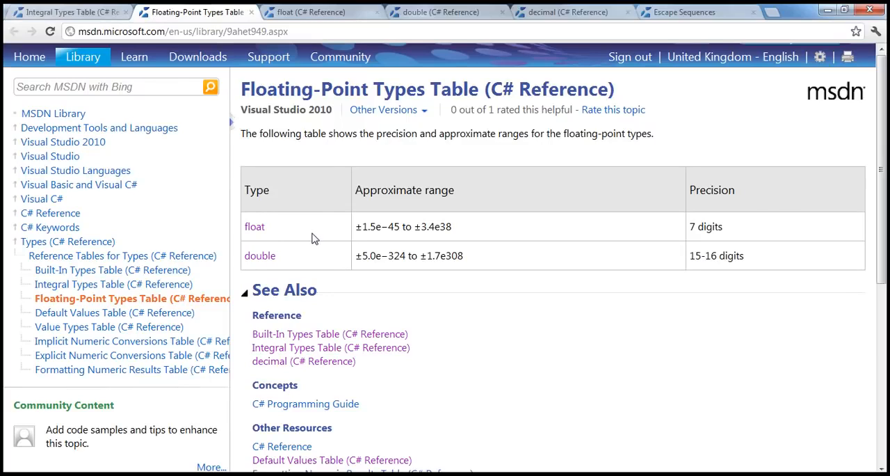
mouse_move(701, 226)
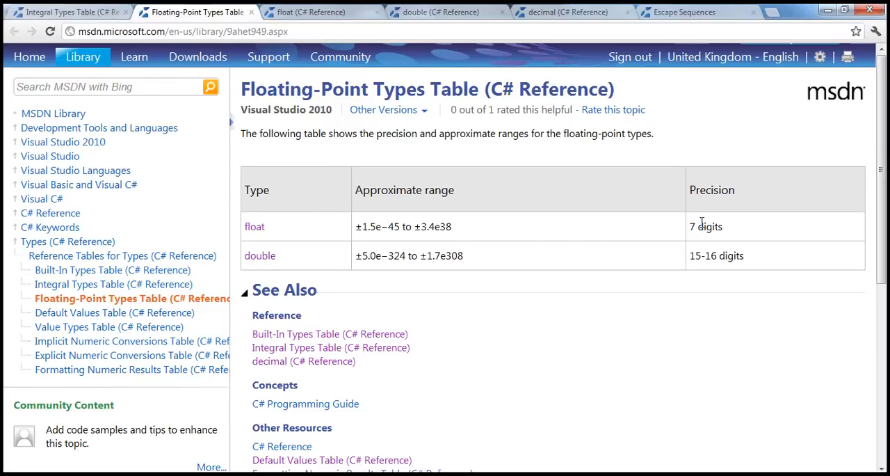
mouse_move(536, 157)
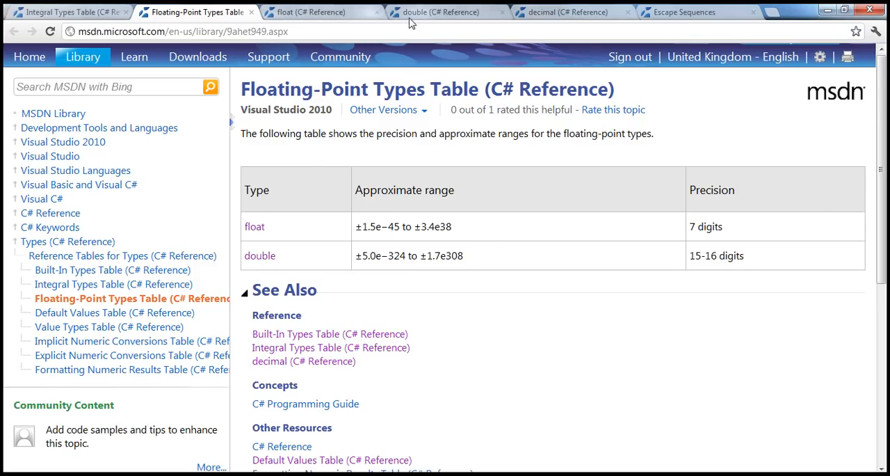
Switch to the decimal (C# Reference) page showing 28-29 significant digits precision.
left_click(567, 11)
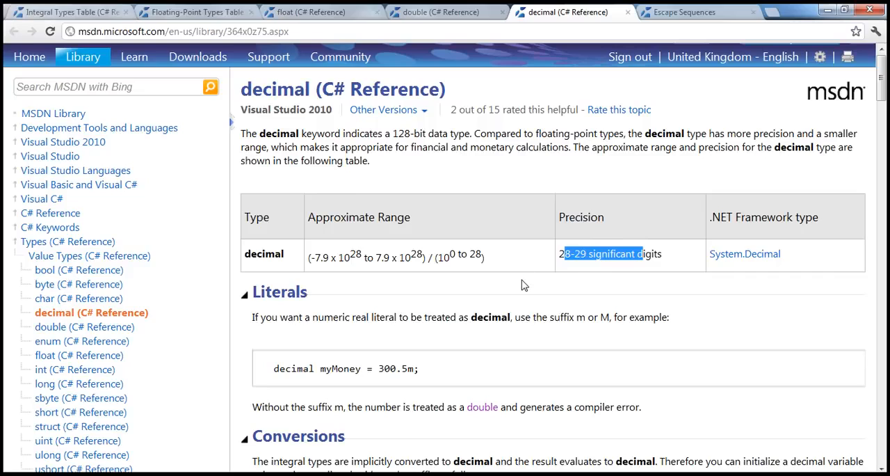
left_click(583, 271)
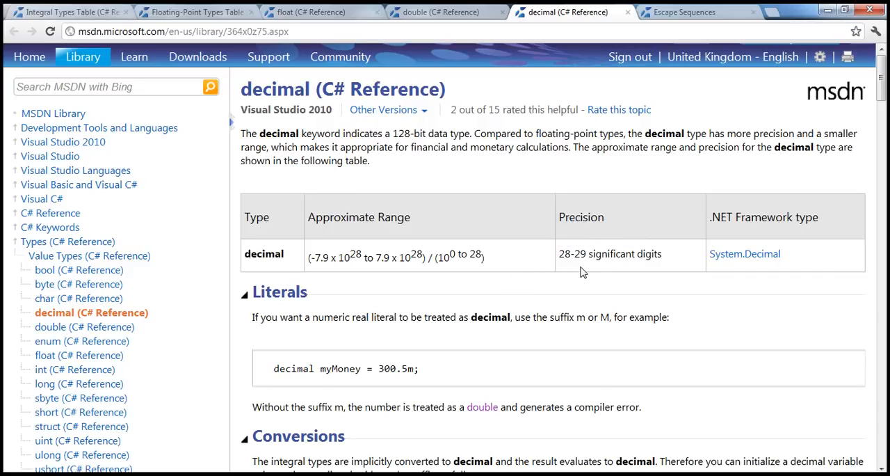
mouse_move(601, 275)
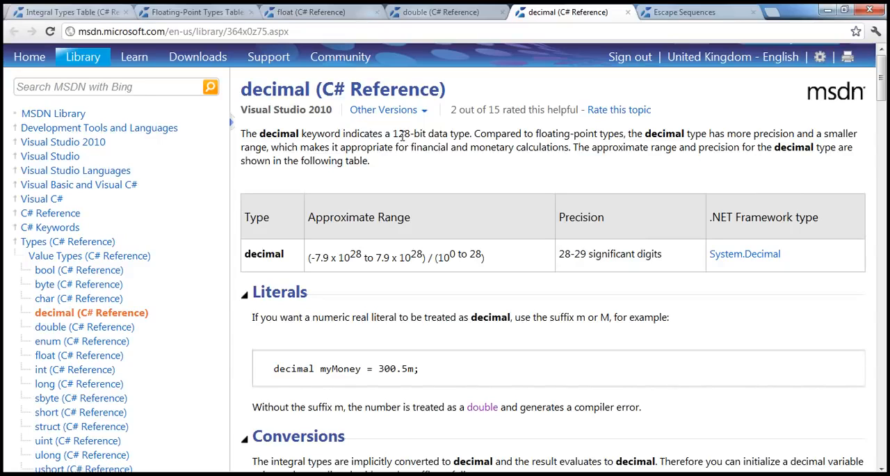
mouse_move(401, 140)
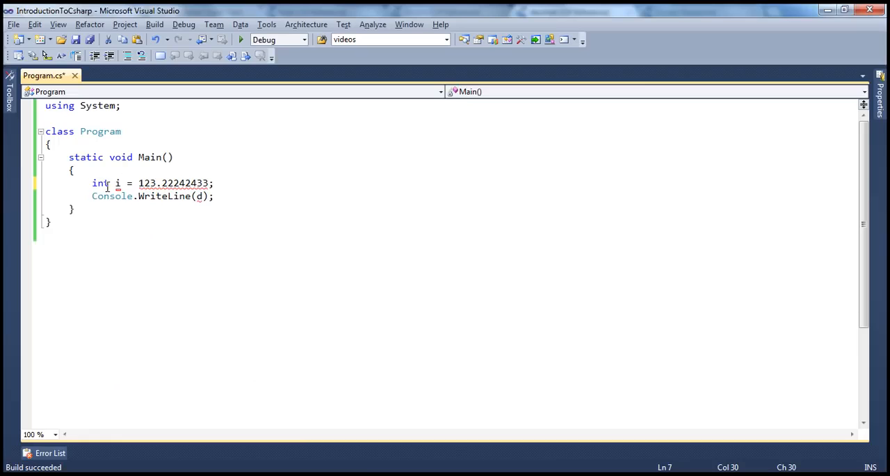
double_click(100, 184)
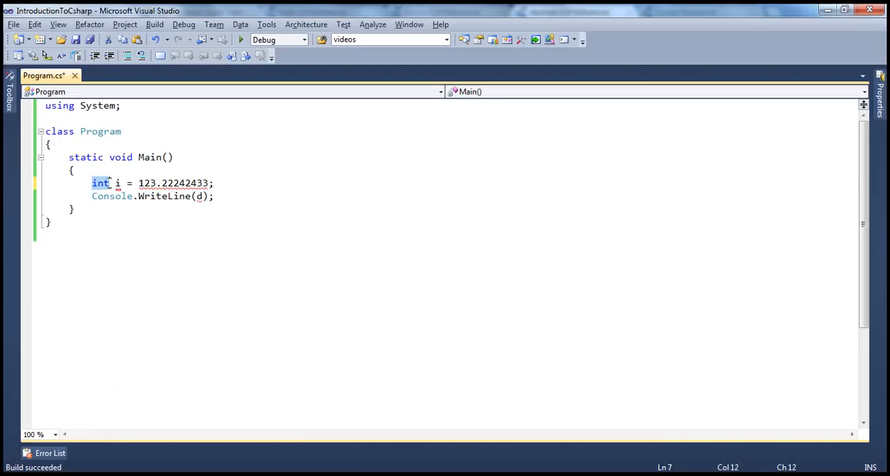
mouse_move(108, 186)
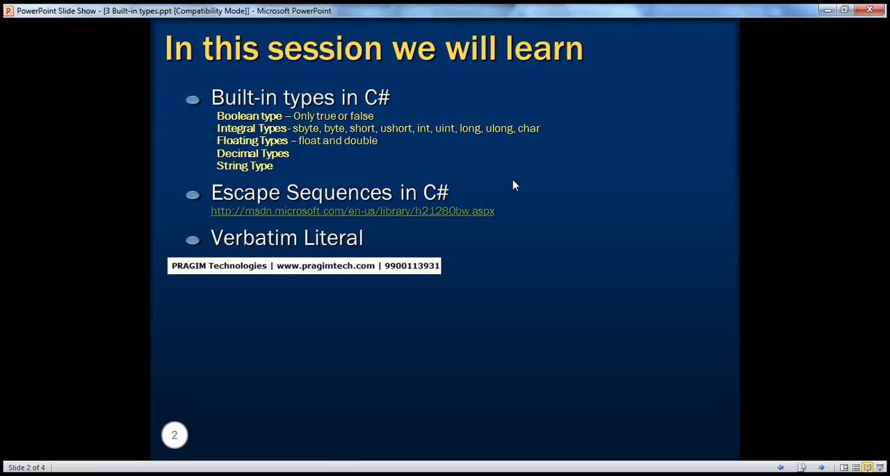
mouse_move(299, 181)
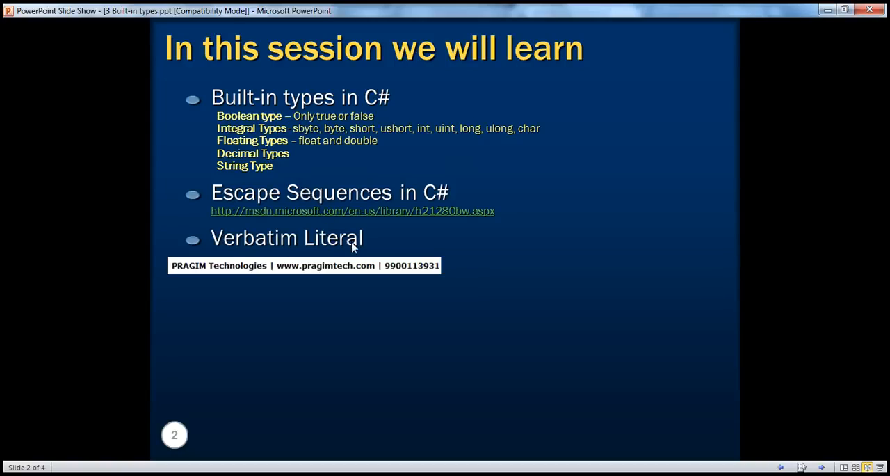
mouse_move(462, 296)
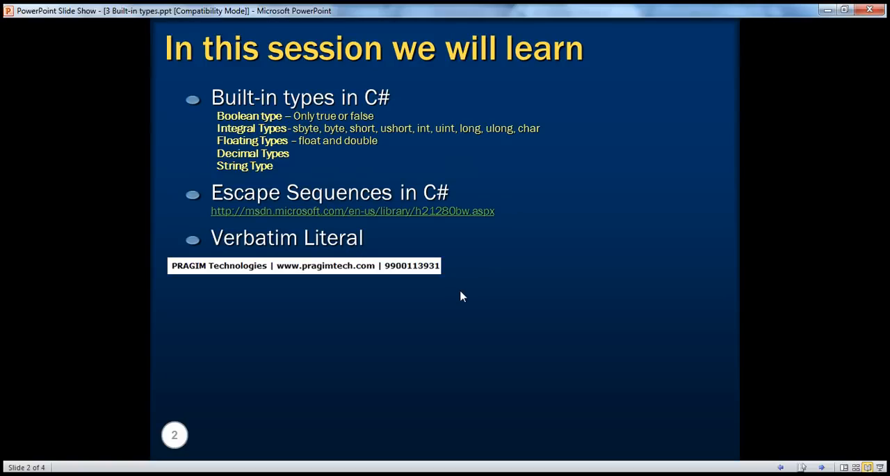